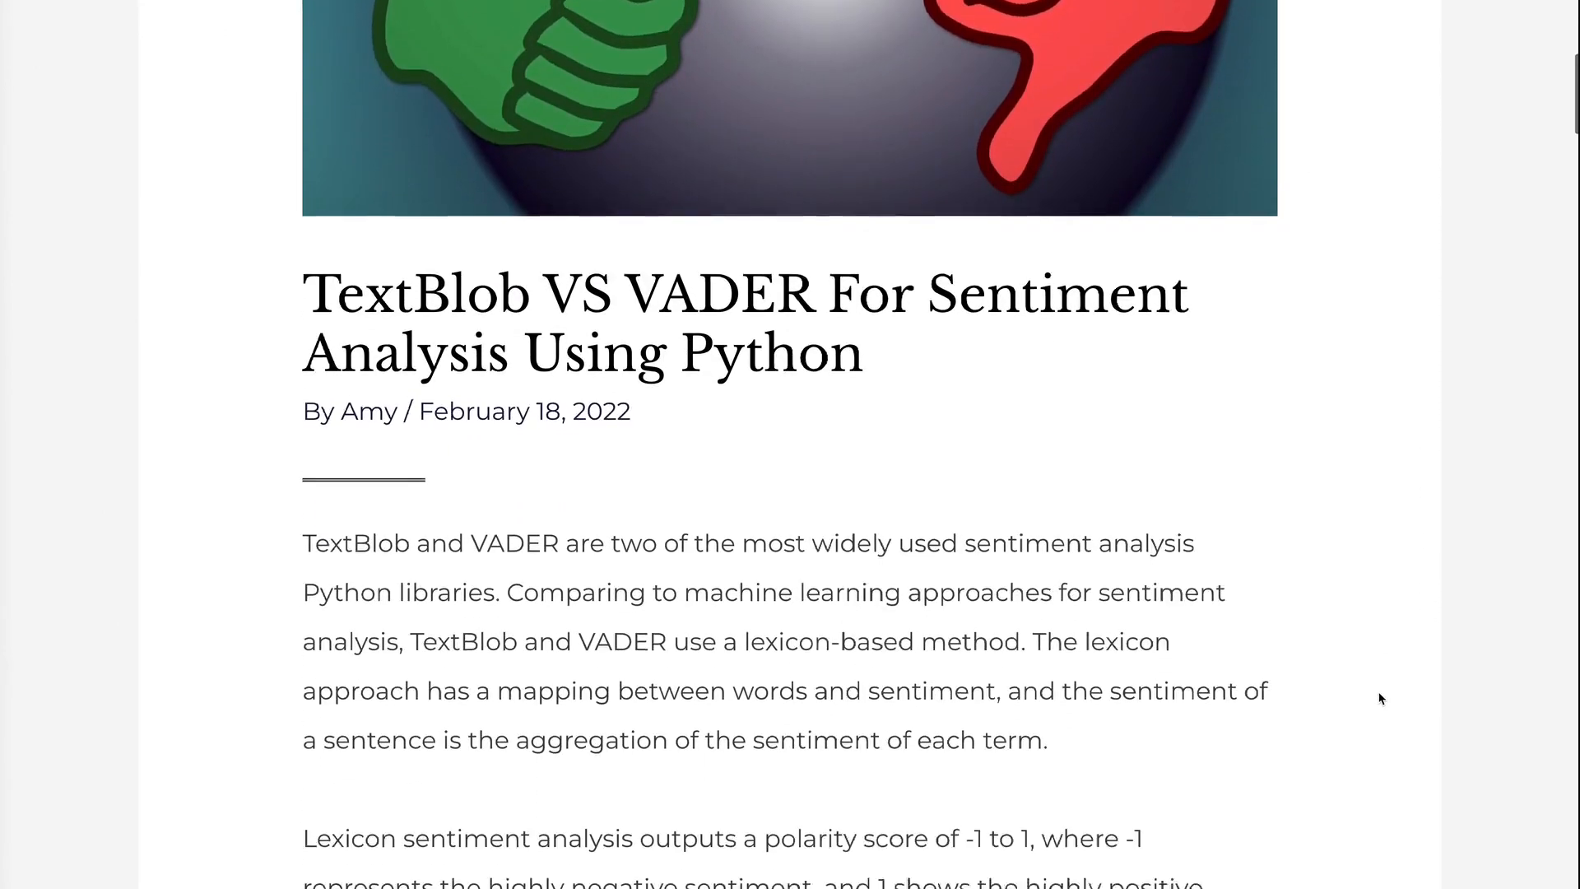
pyautogui.scroll(-3)
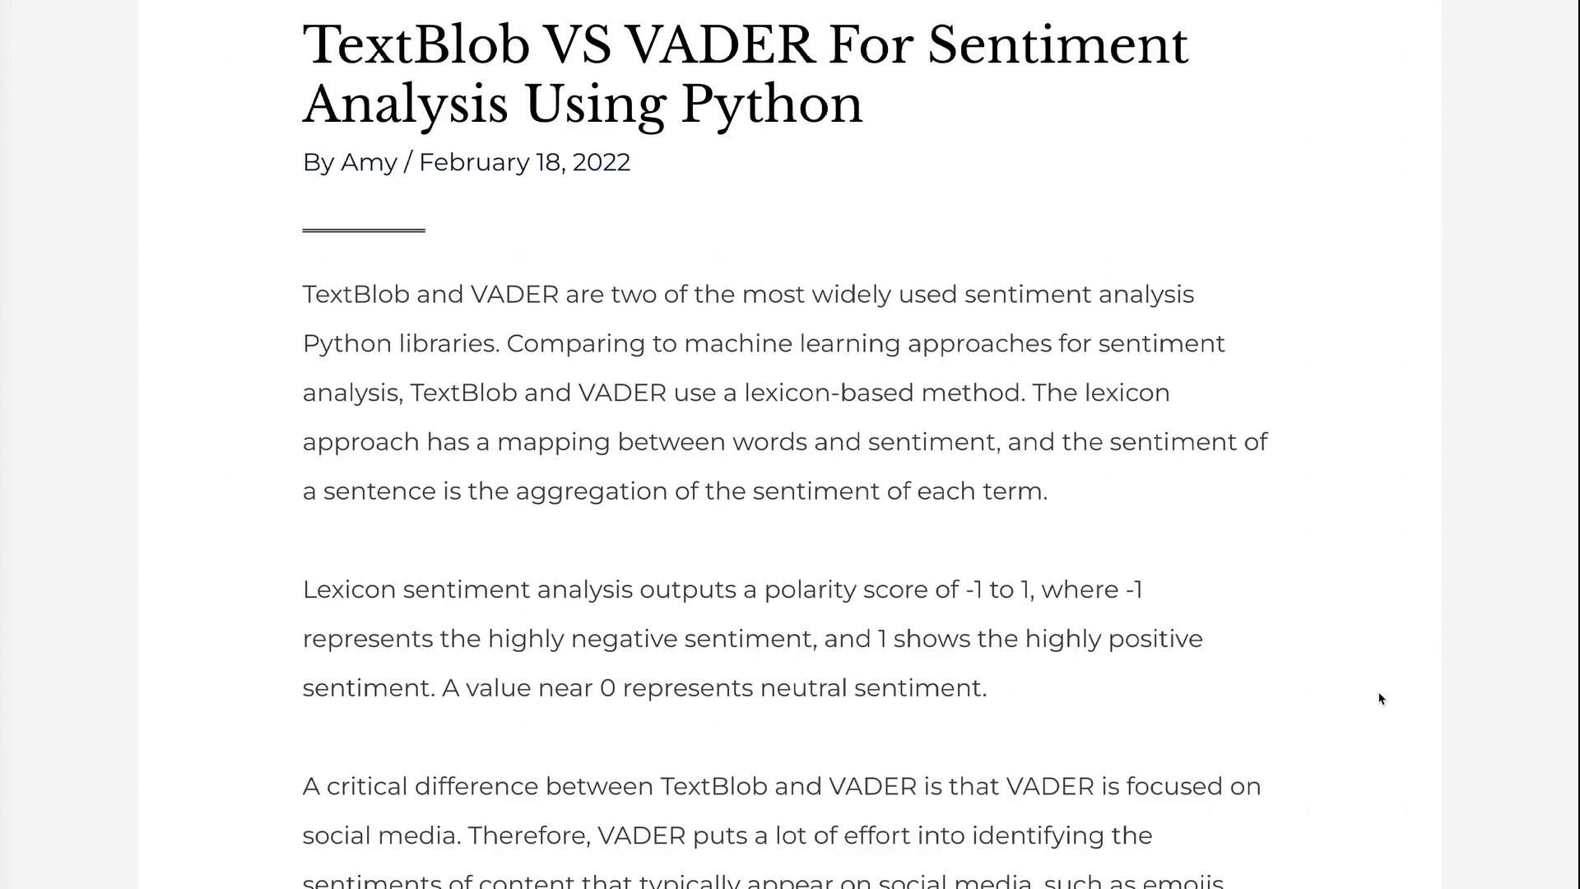
pyautogui.scroll(-3)
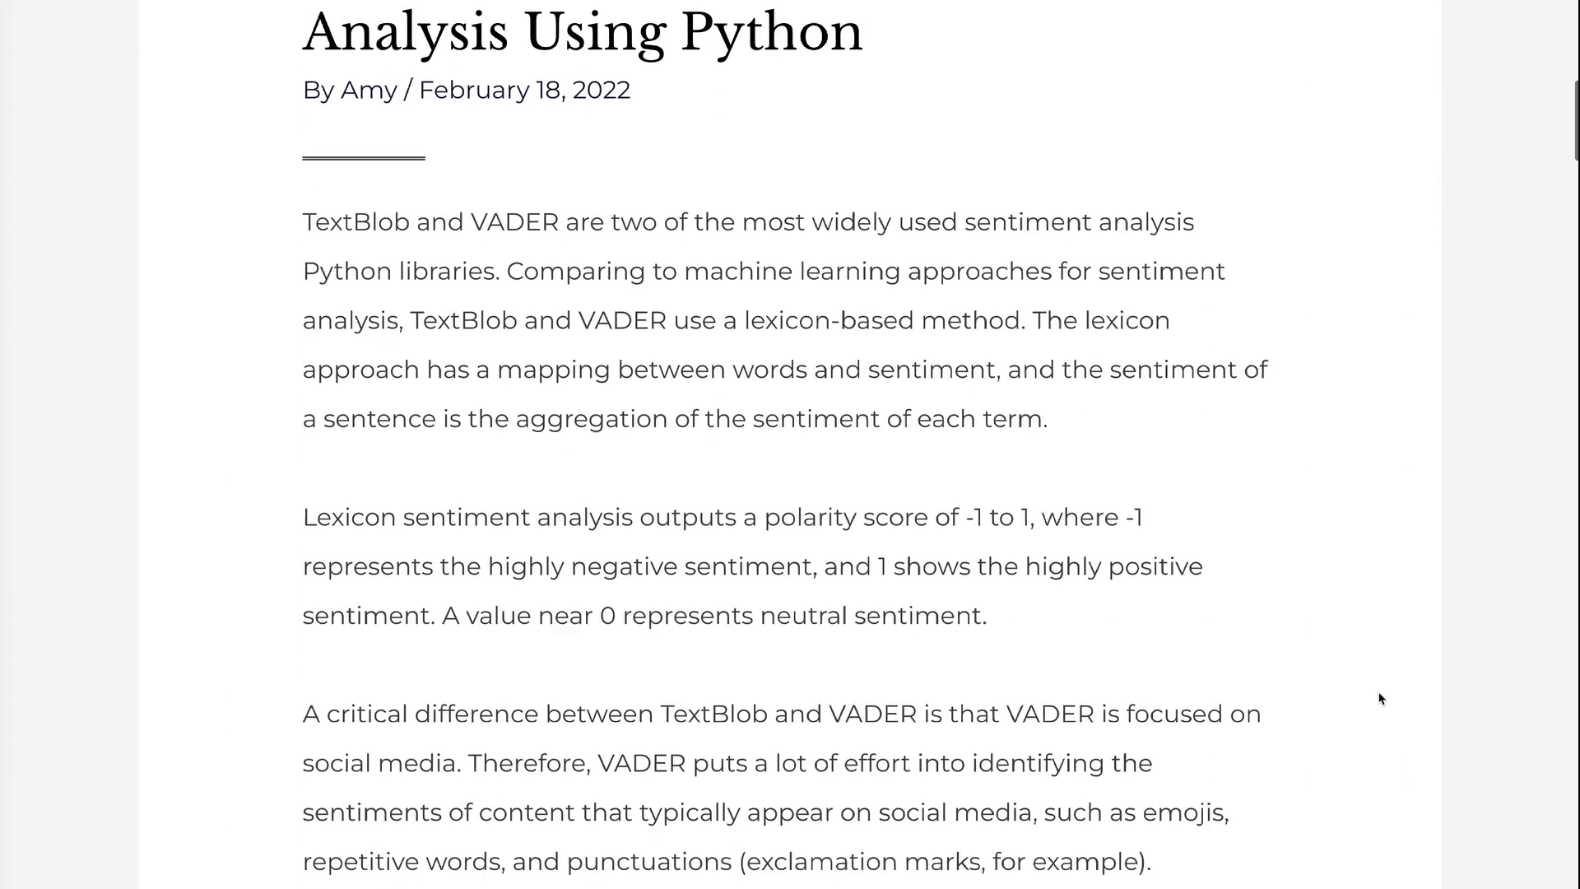
pyautogui.scroll(-3)
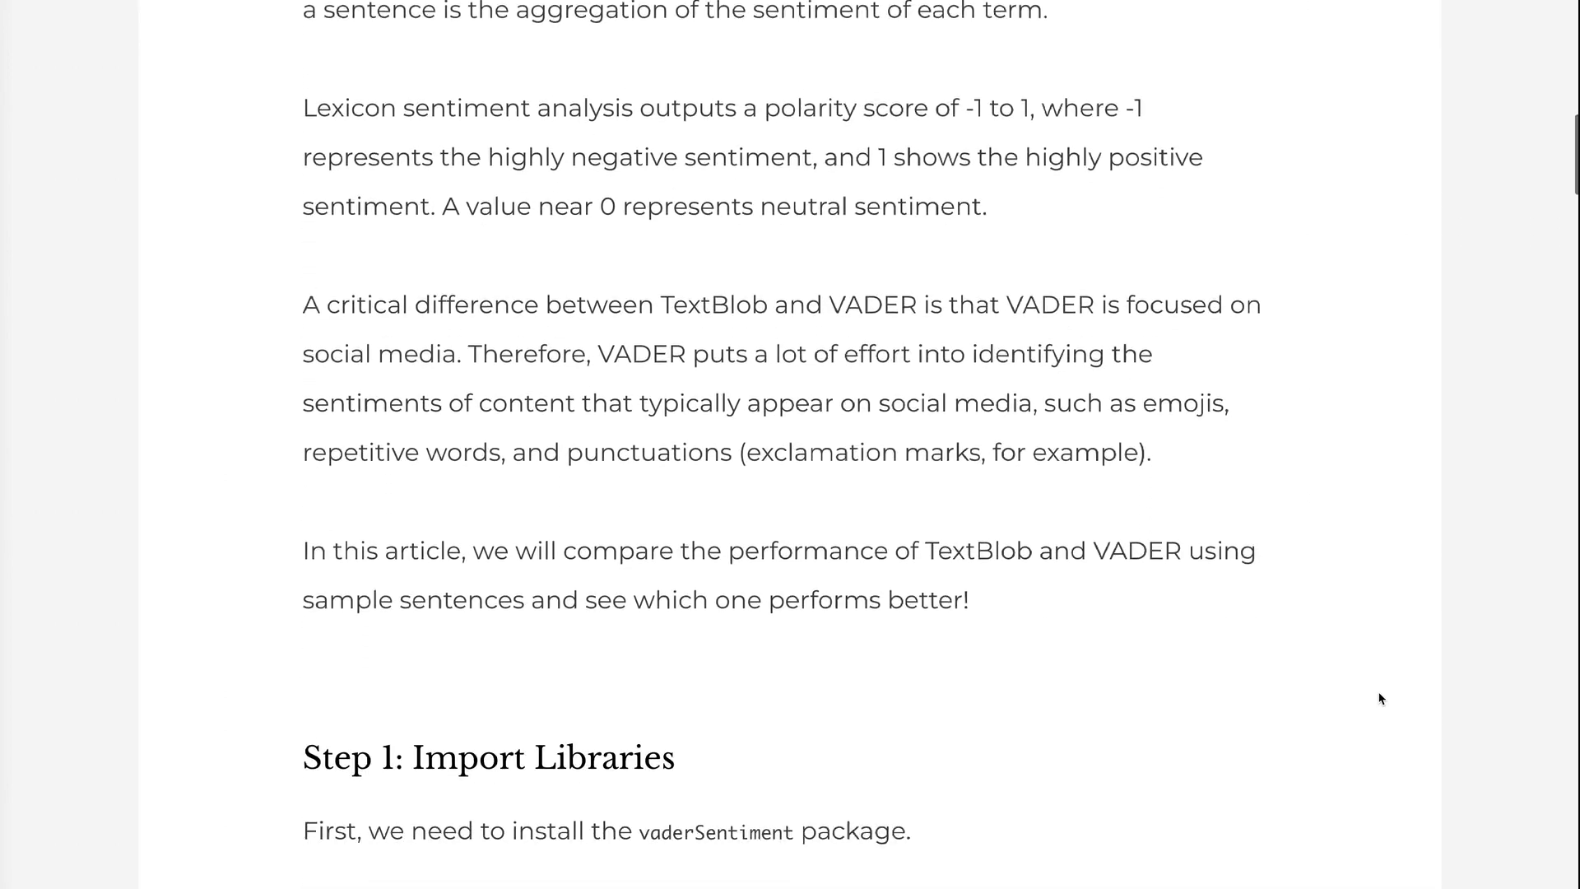
pyautogui.scroll(-3)
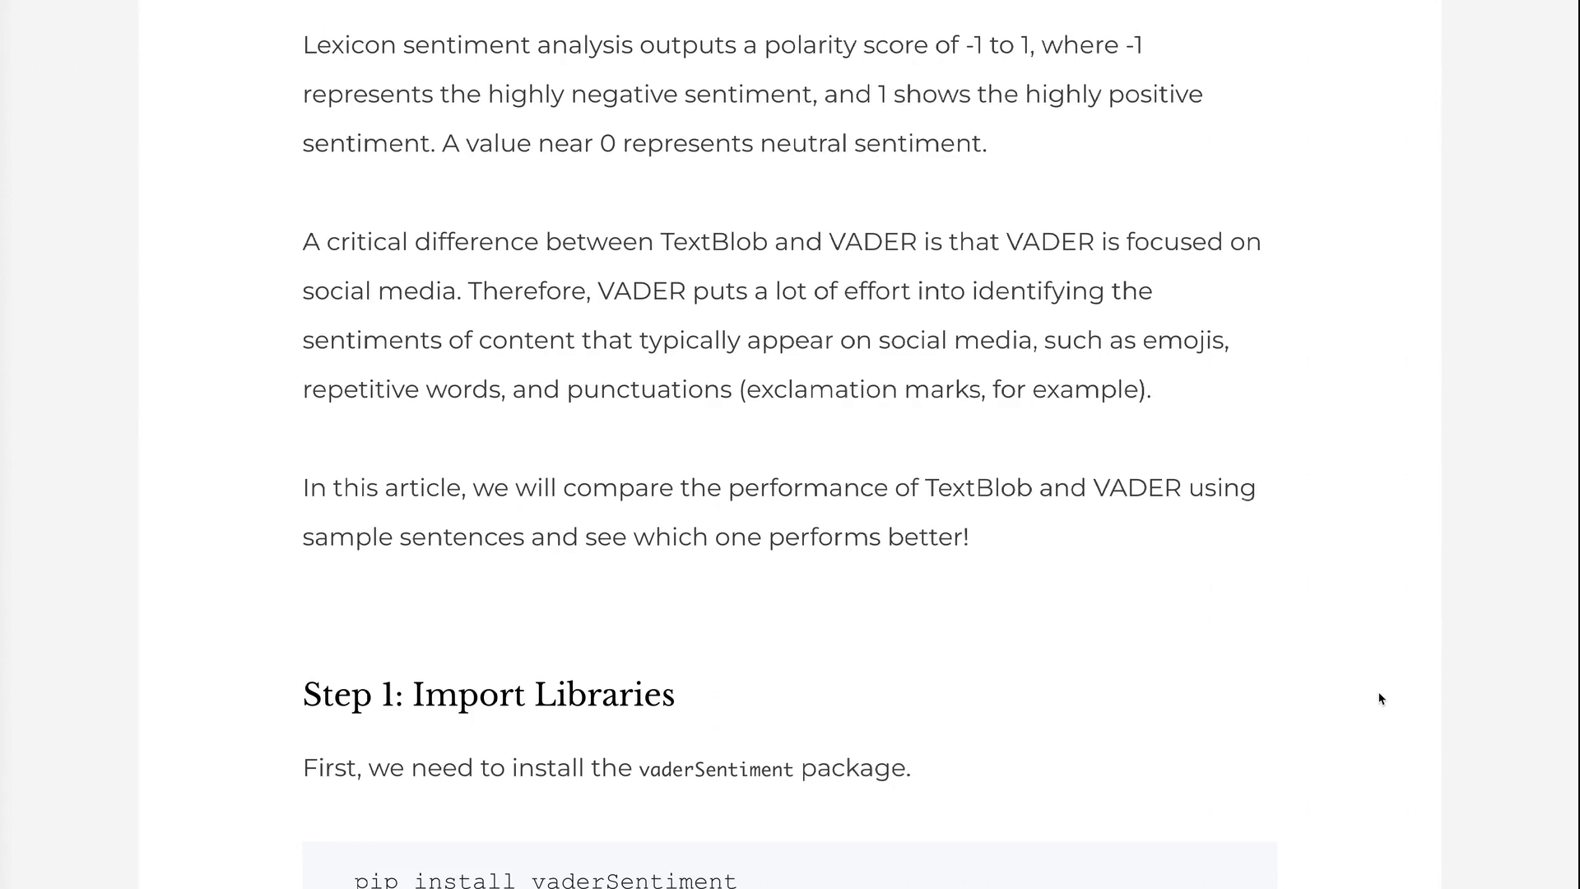
pyautogui.scroll(-3)
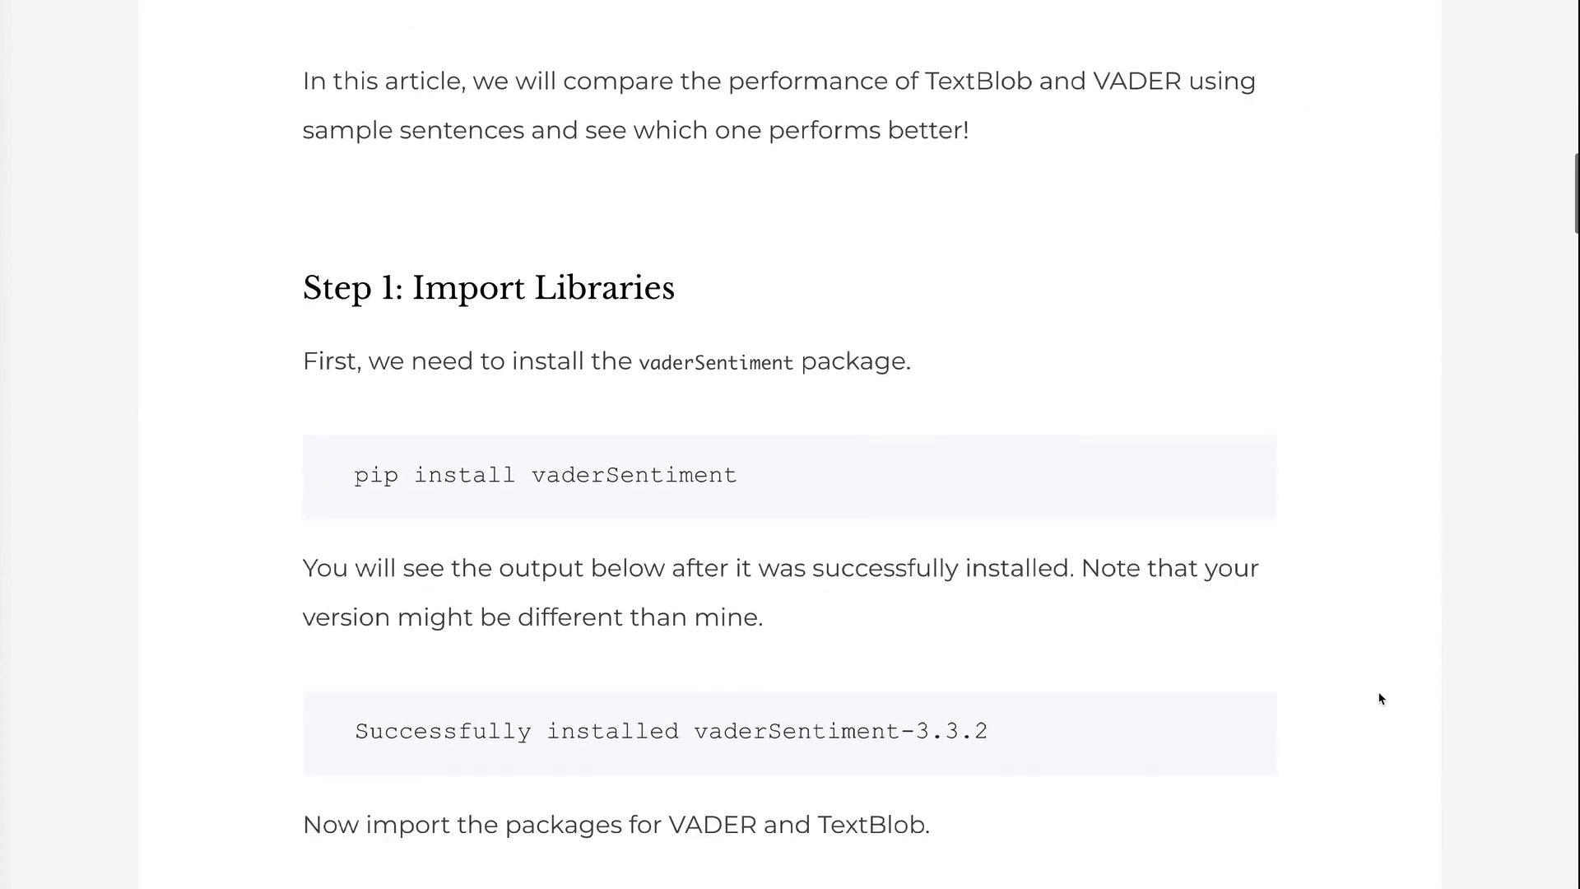
pyautogui.scroll(-3)
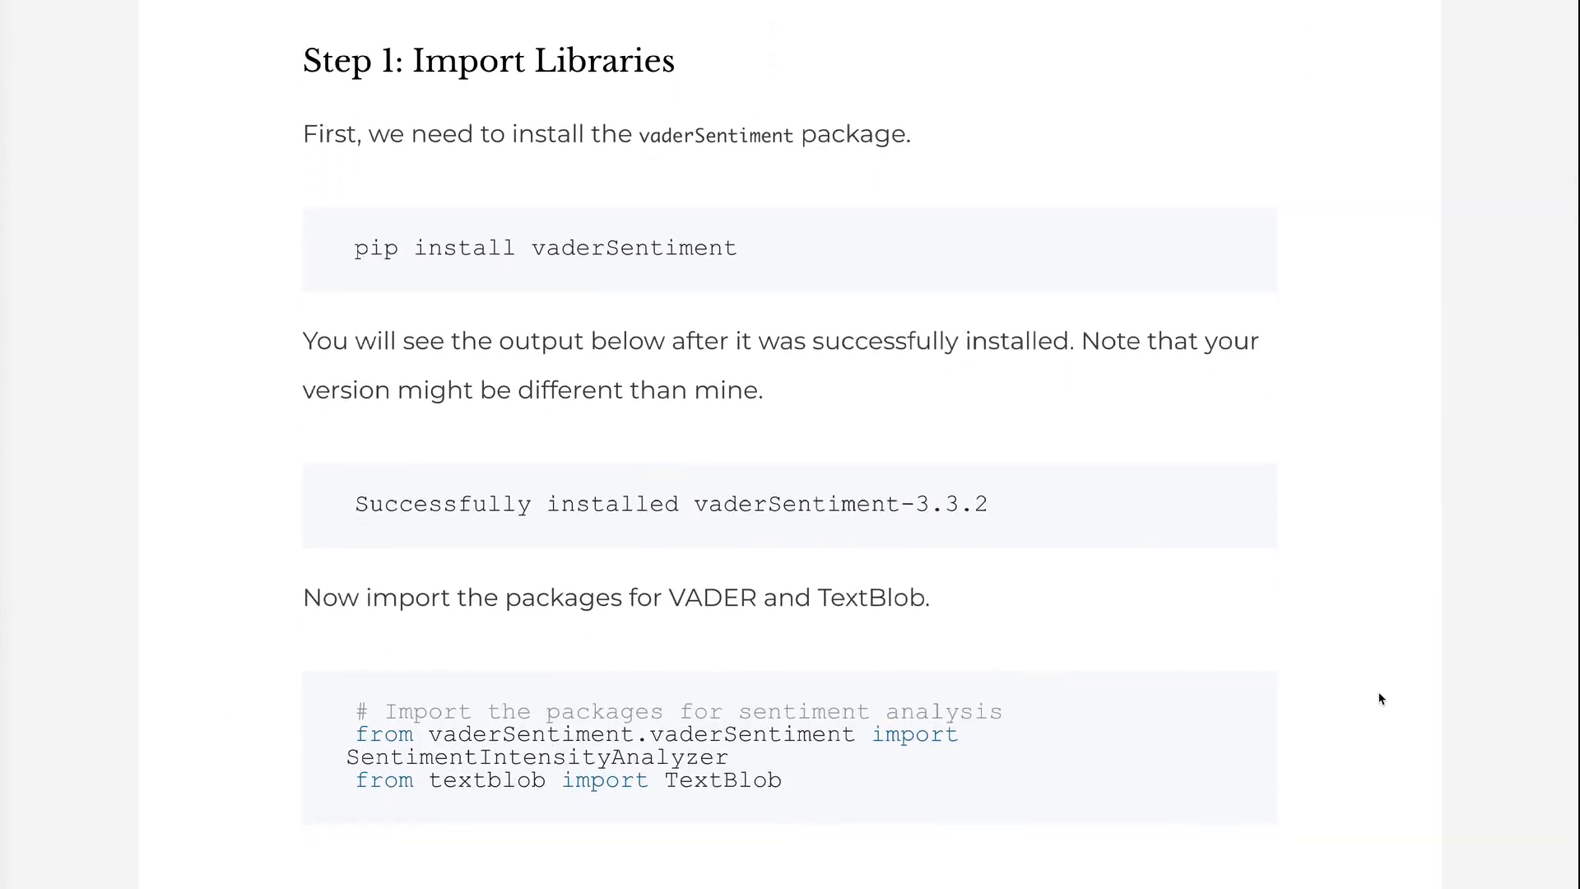
pyautogui.scroll(-3)
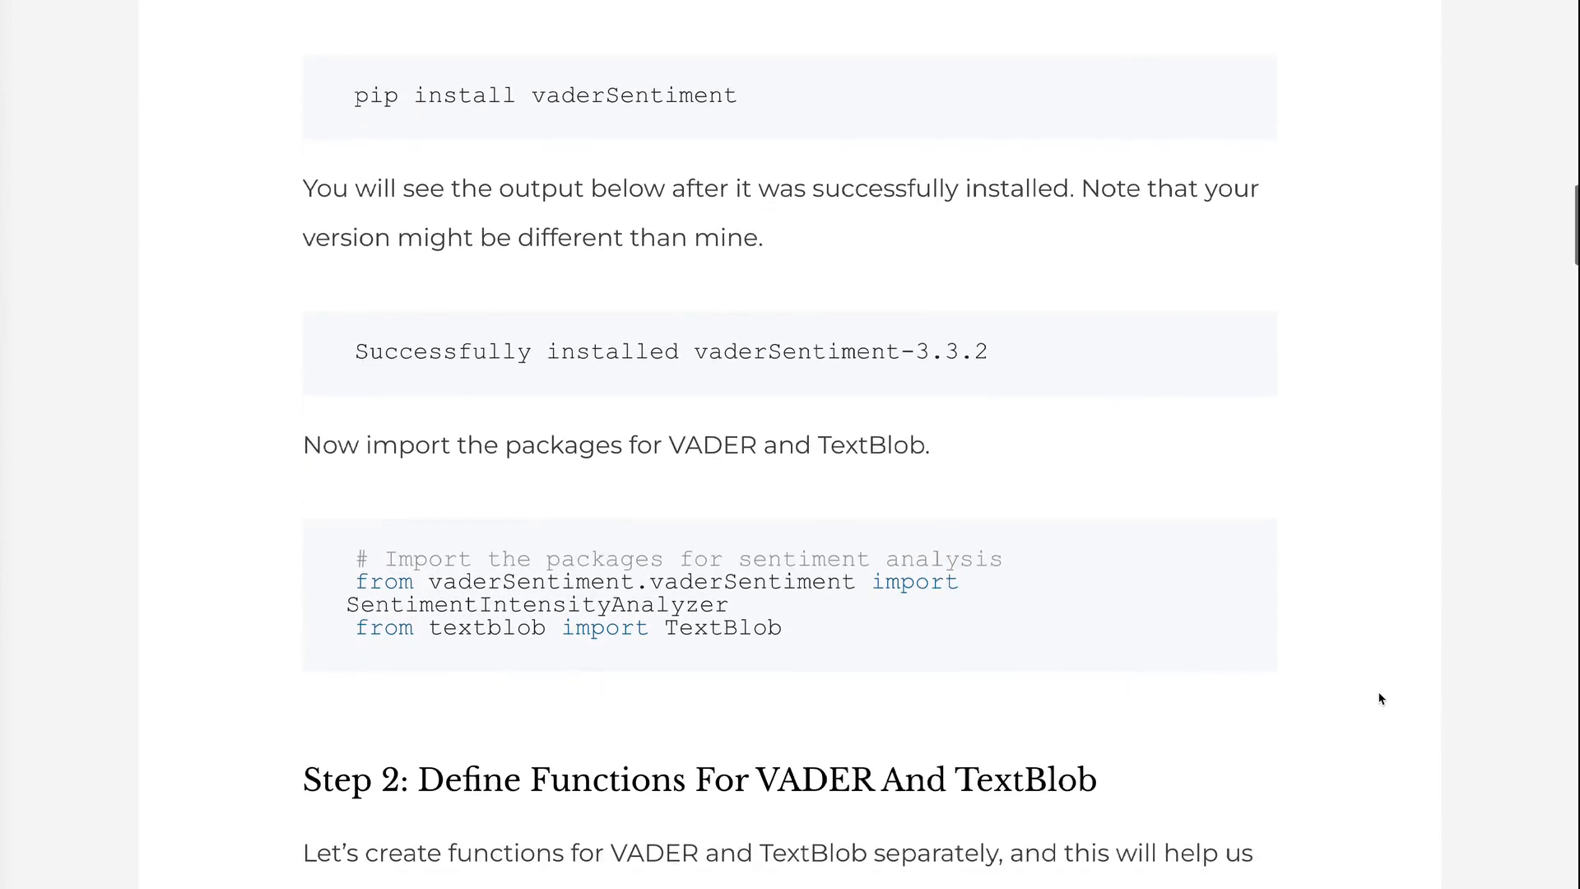
pyautogui.scroll(-3)
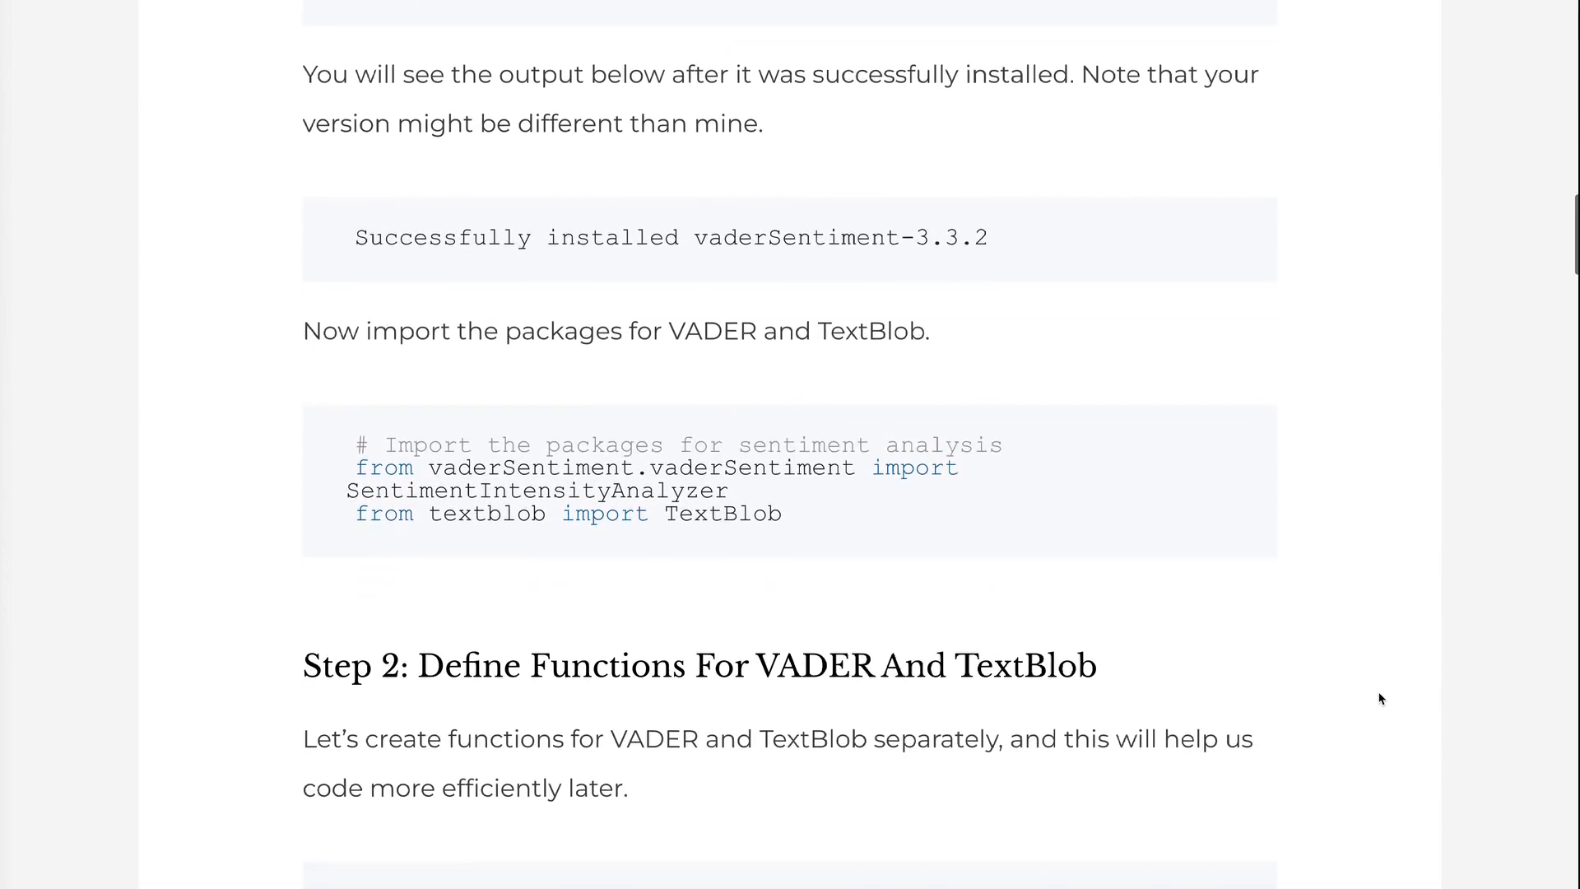
pyautogui.scroll(-3)
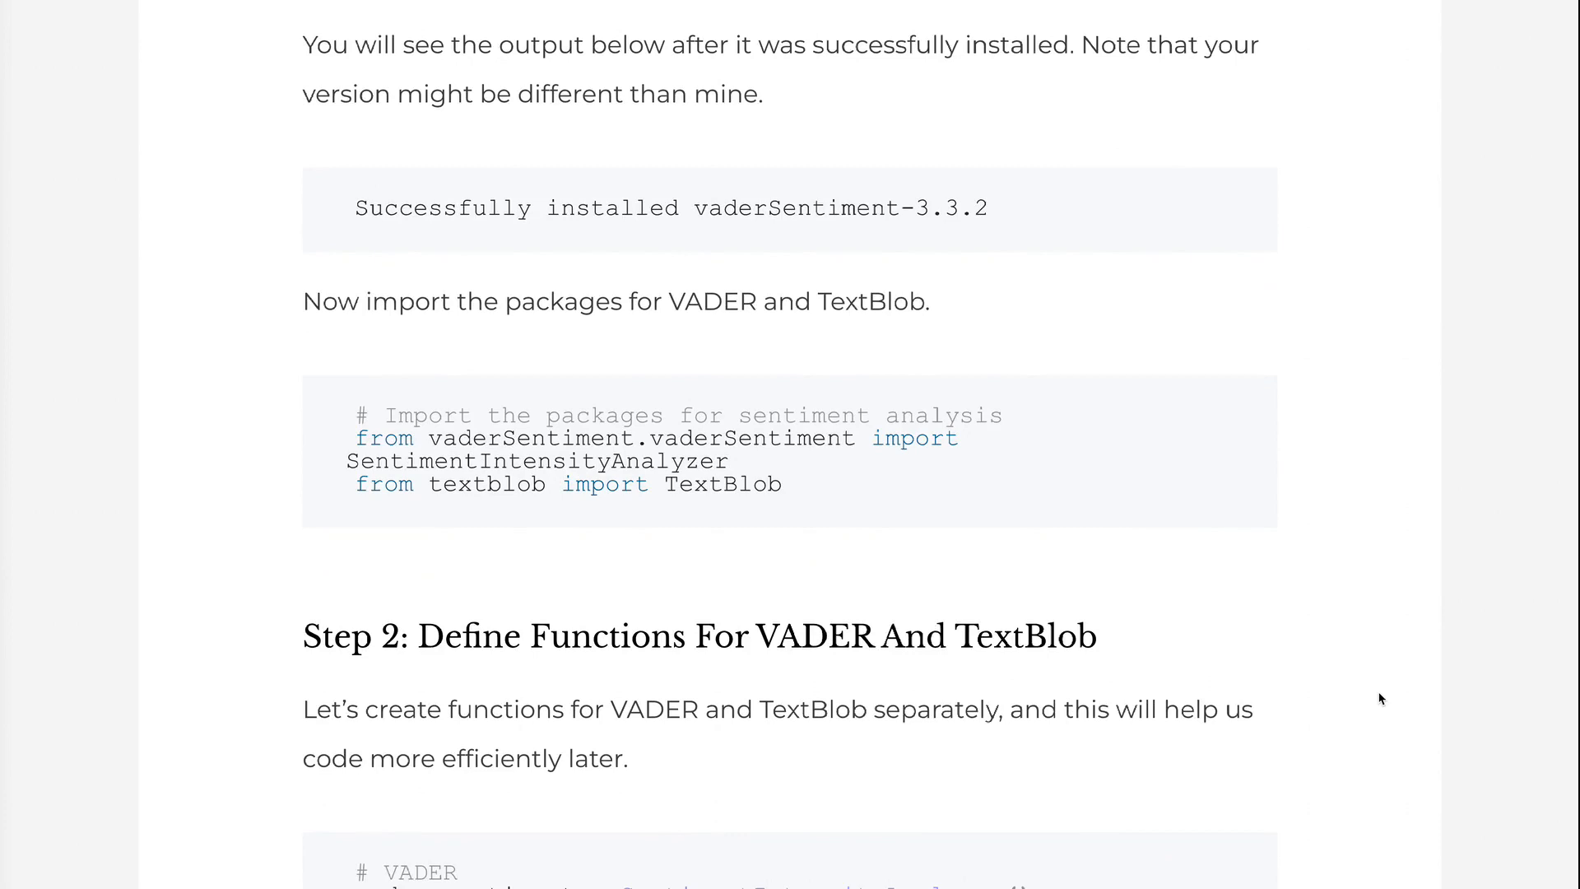
pyautogui.scroll(-3)
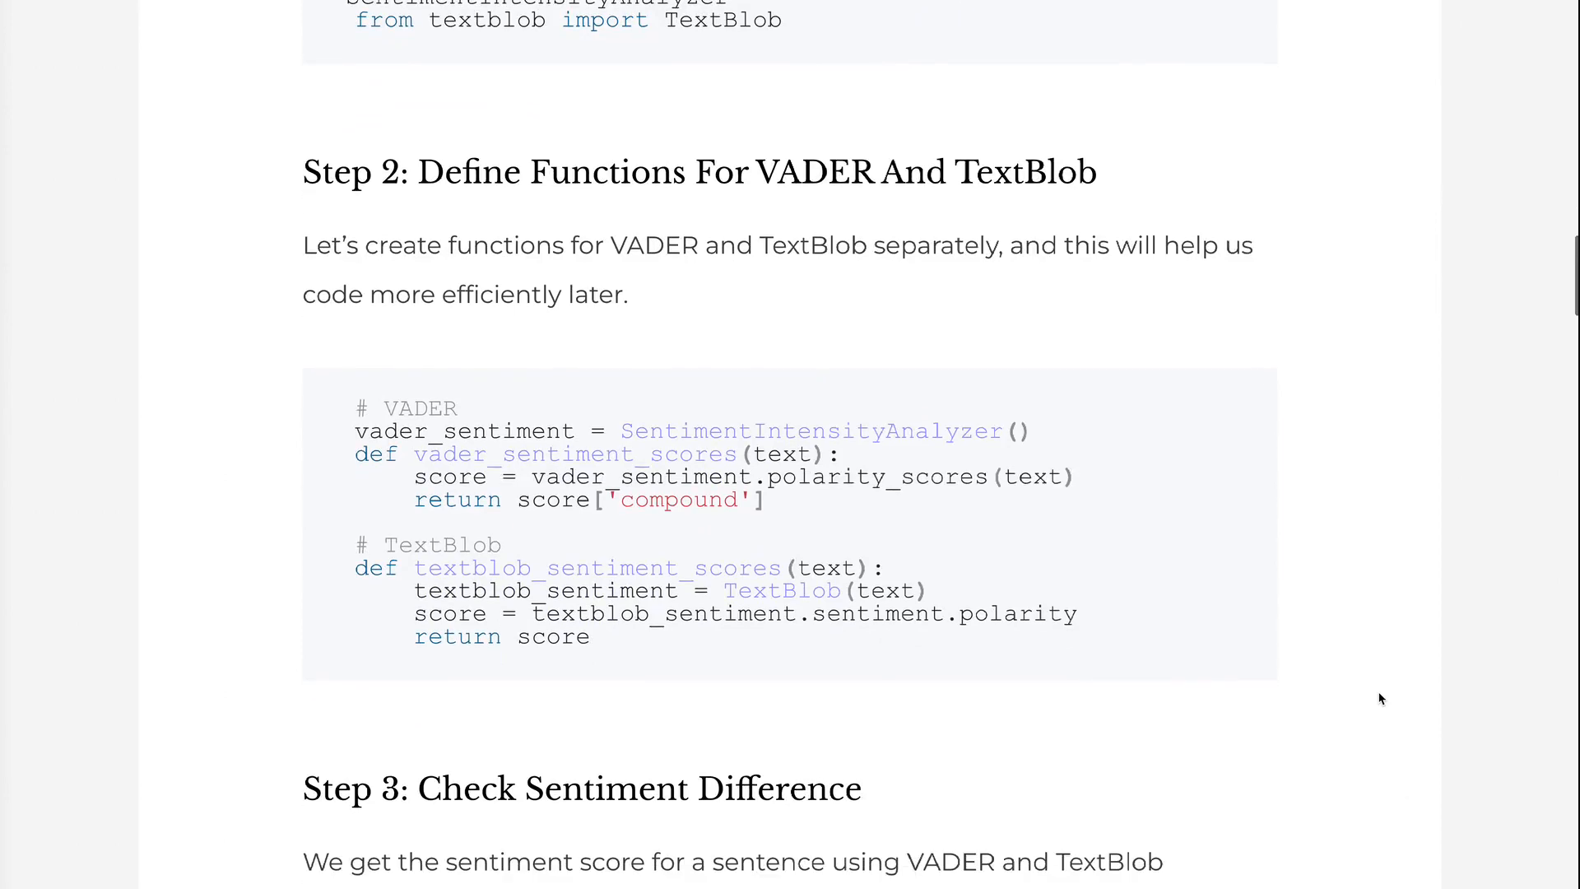
pyautogui.scroll(-3)
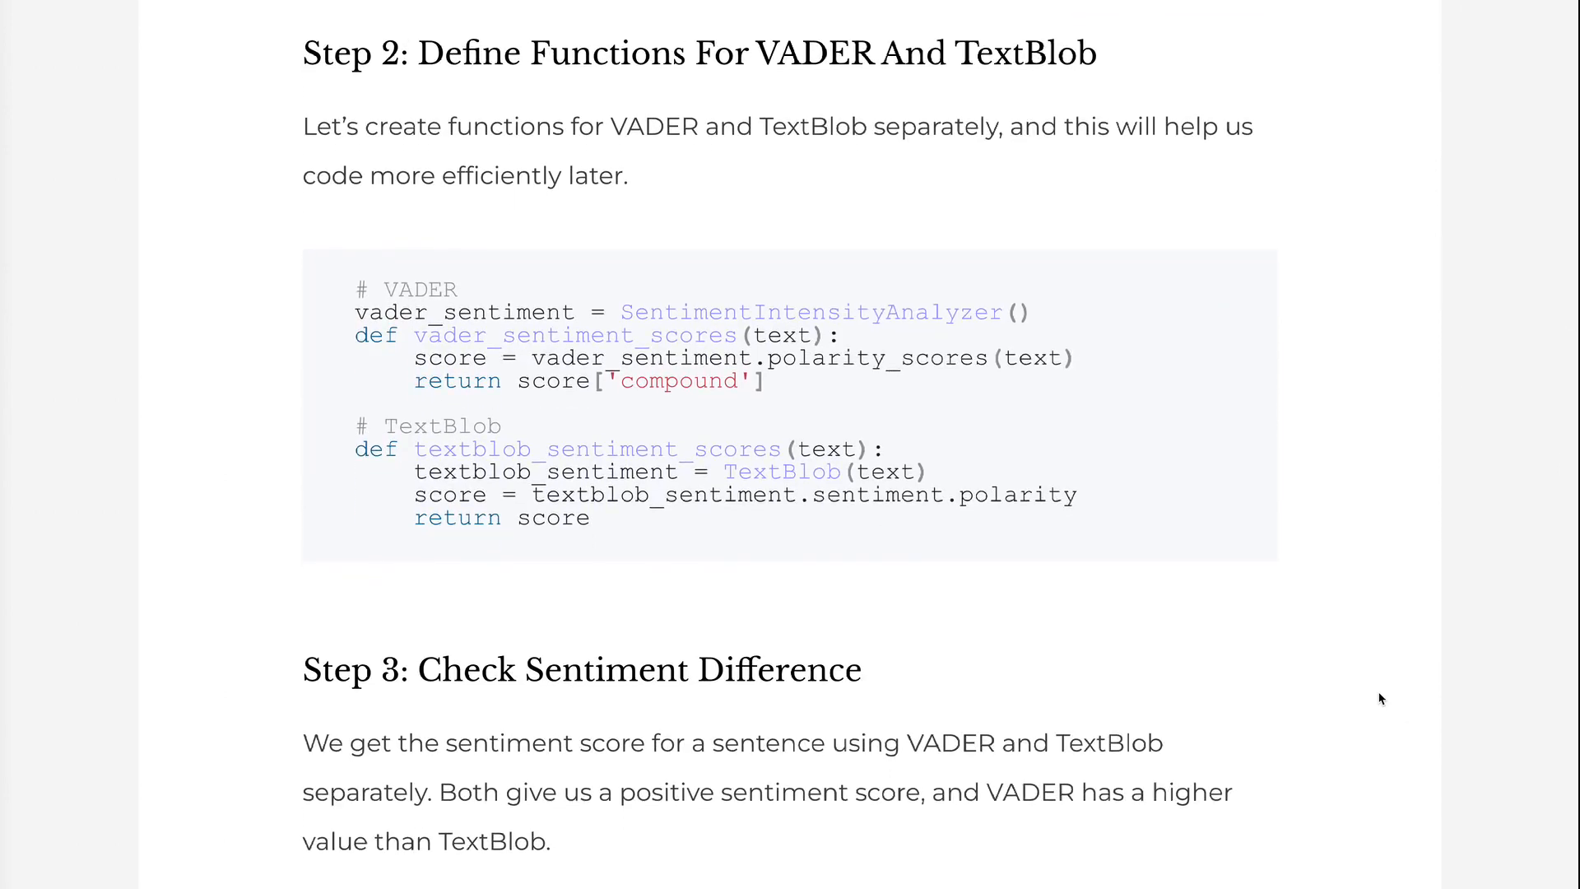
pyautogui.scroll(-3)
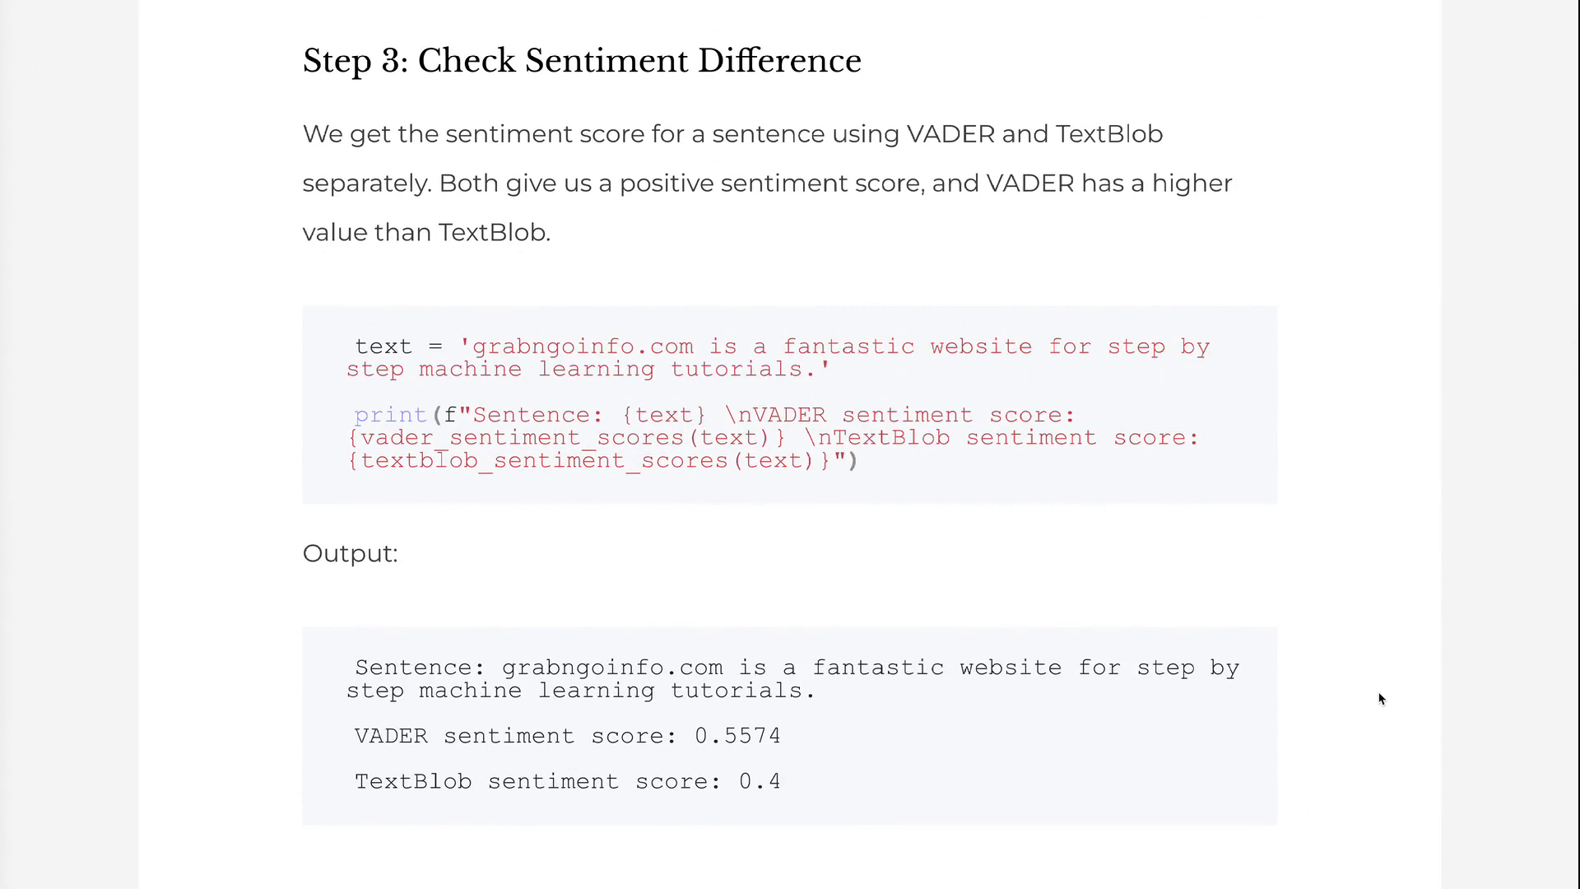
pyautogui.scroll(-3)
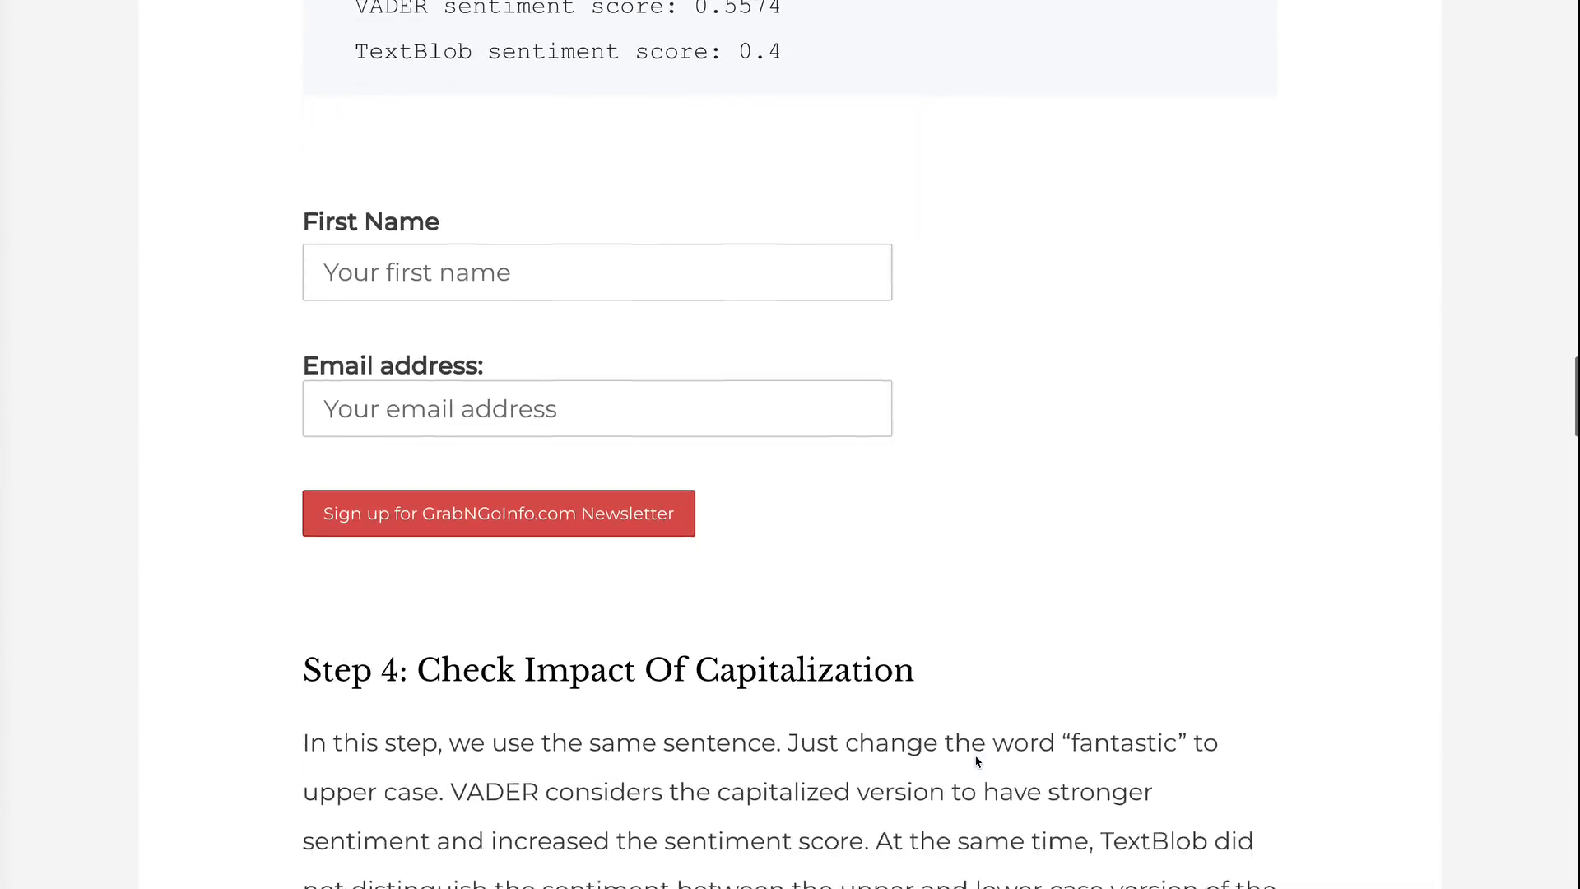
pyautogui.scroll(-3)
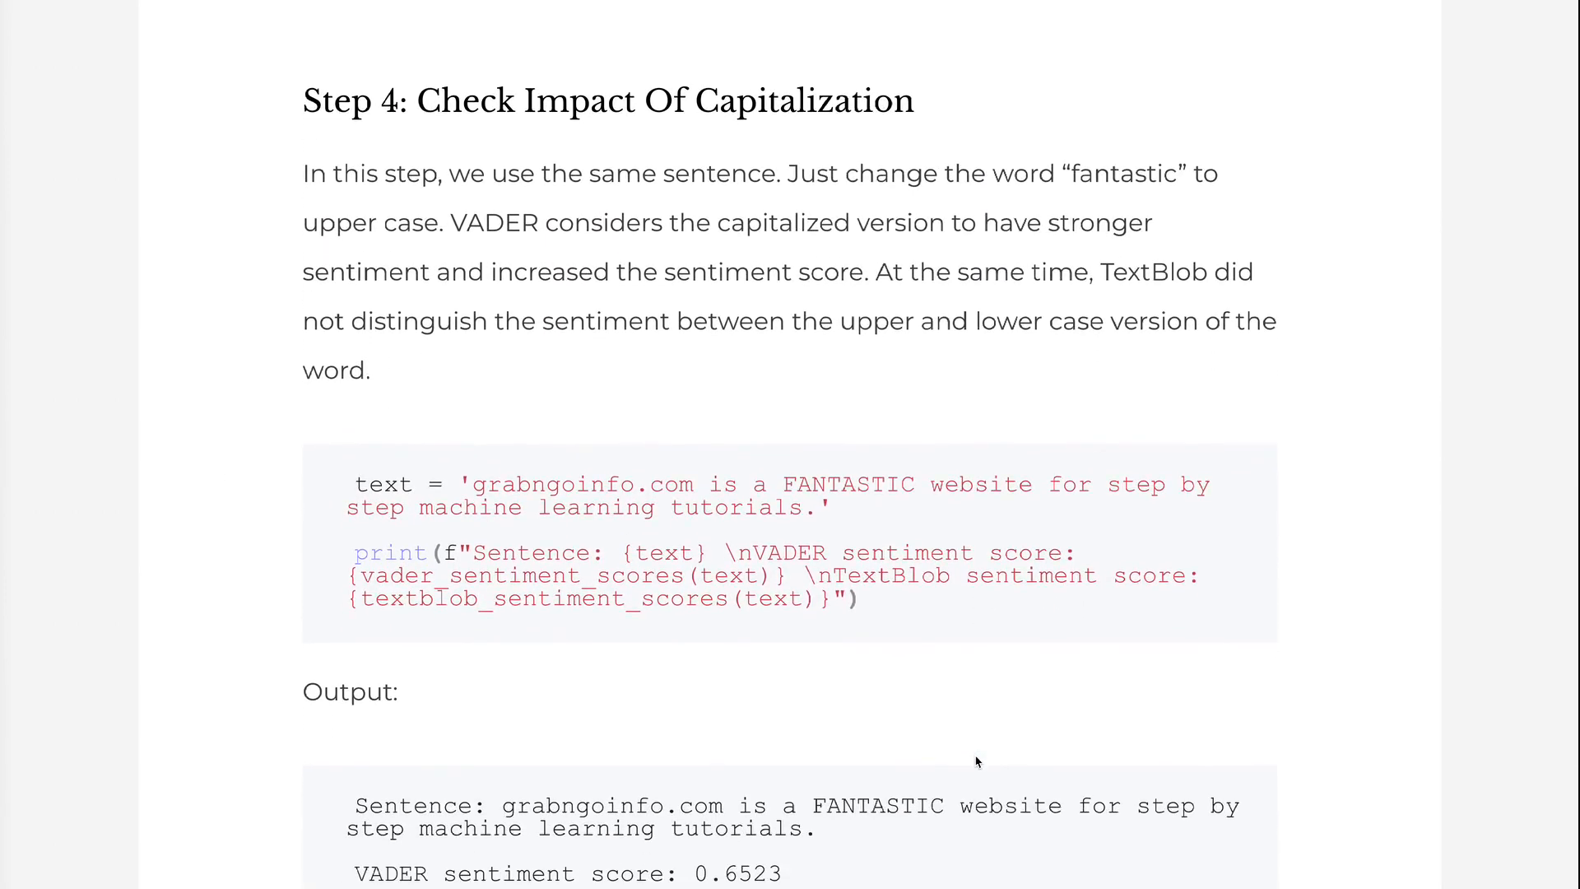
pyautogui.moveTo(1224, 695)
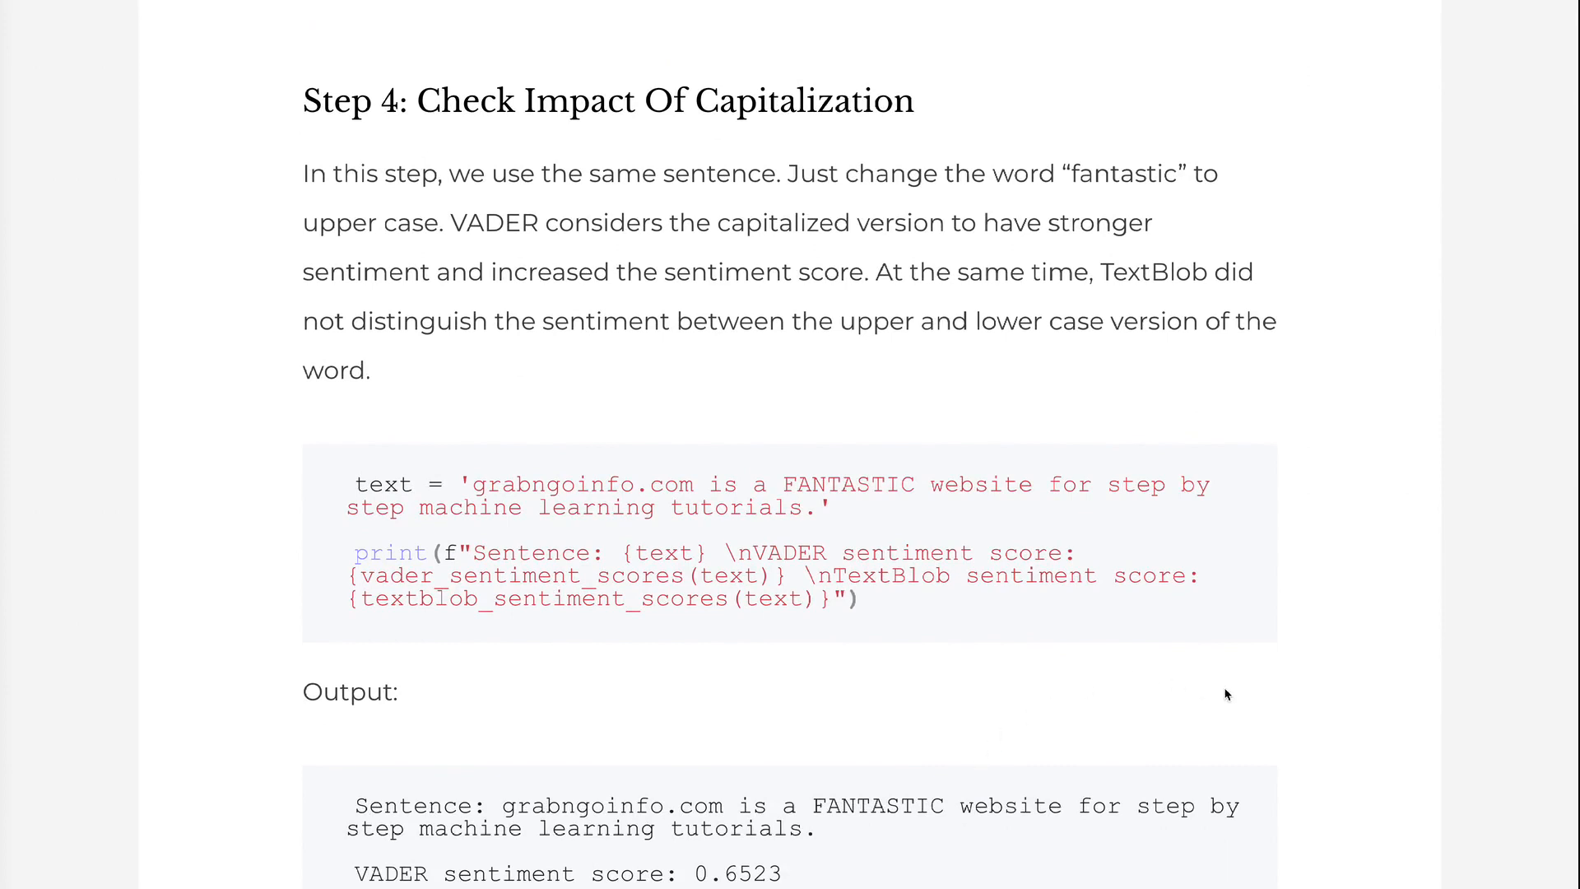
pyautogui.moveTo(1201, 691)
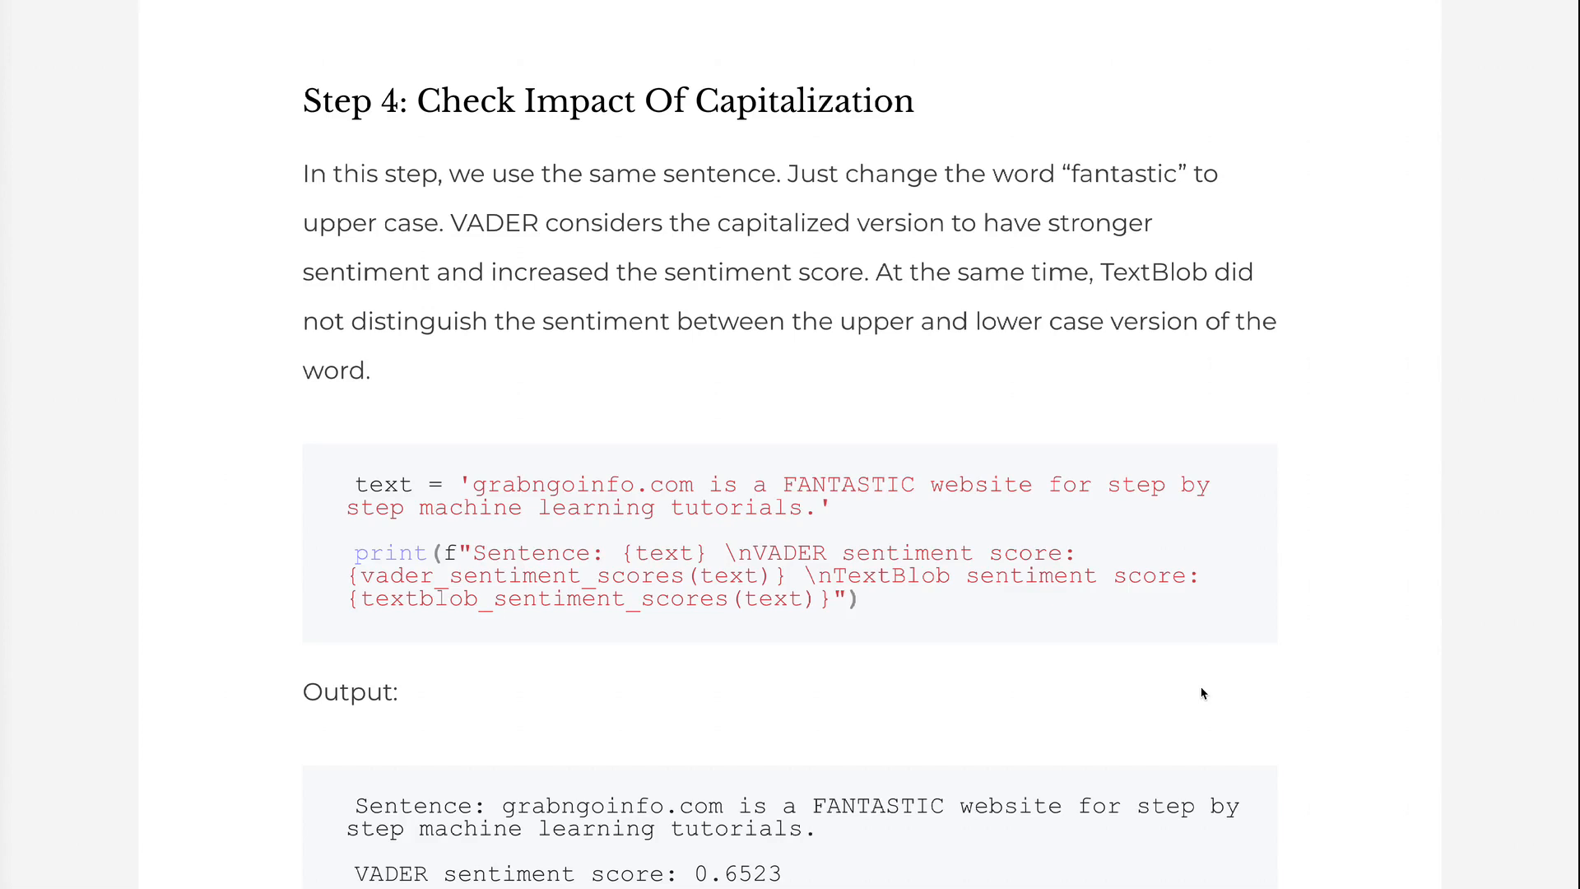
pyautogui.scroll(-3)
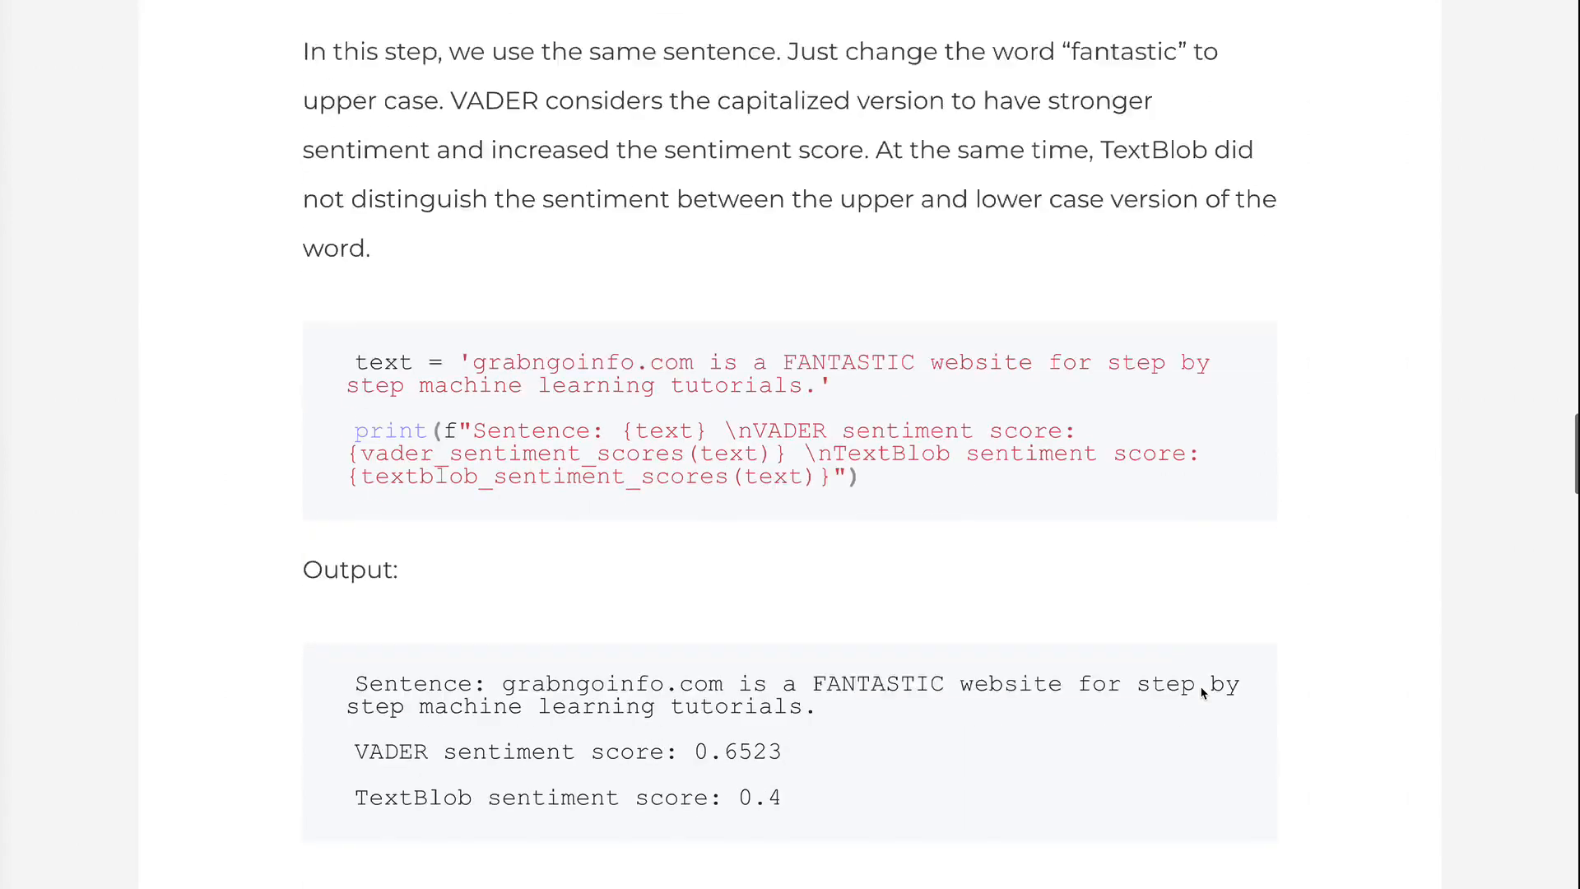
pyautogui.scroll(-3)
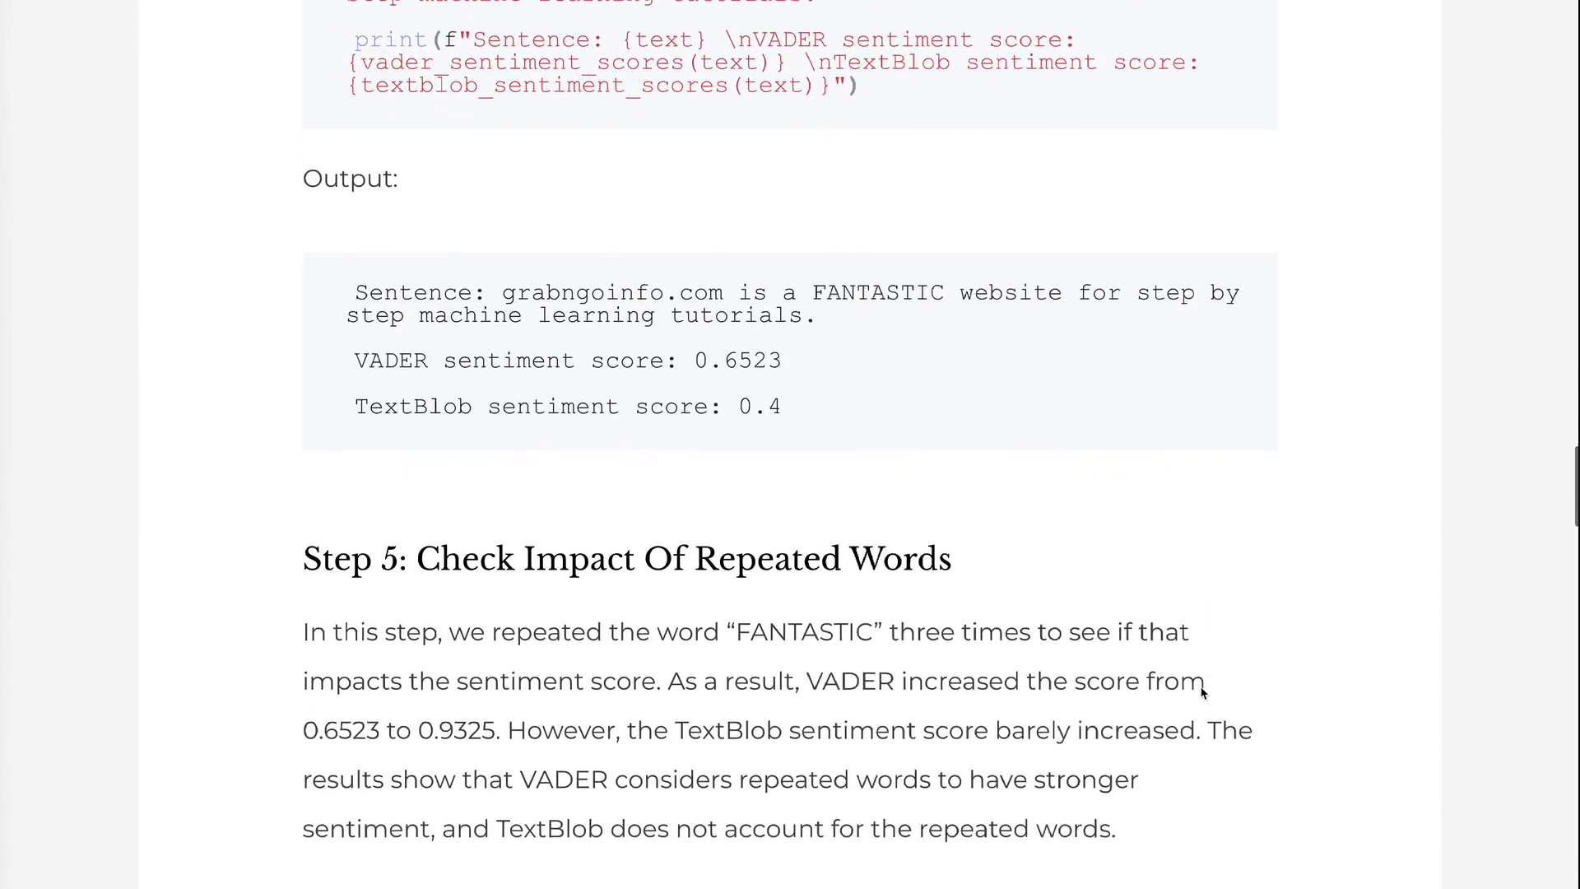
pyautogui.scroll(-3)
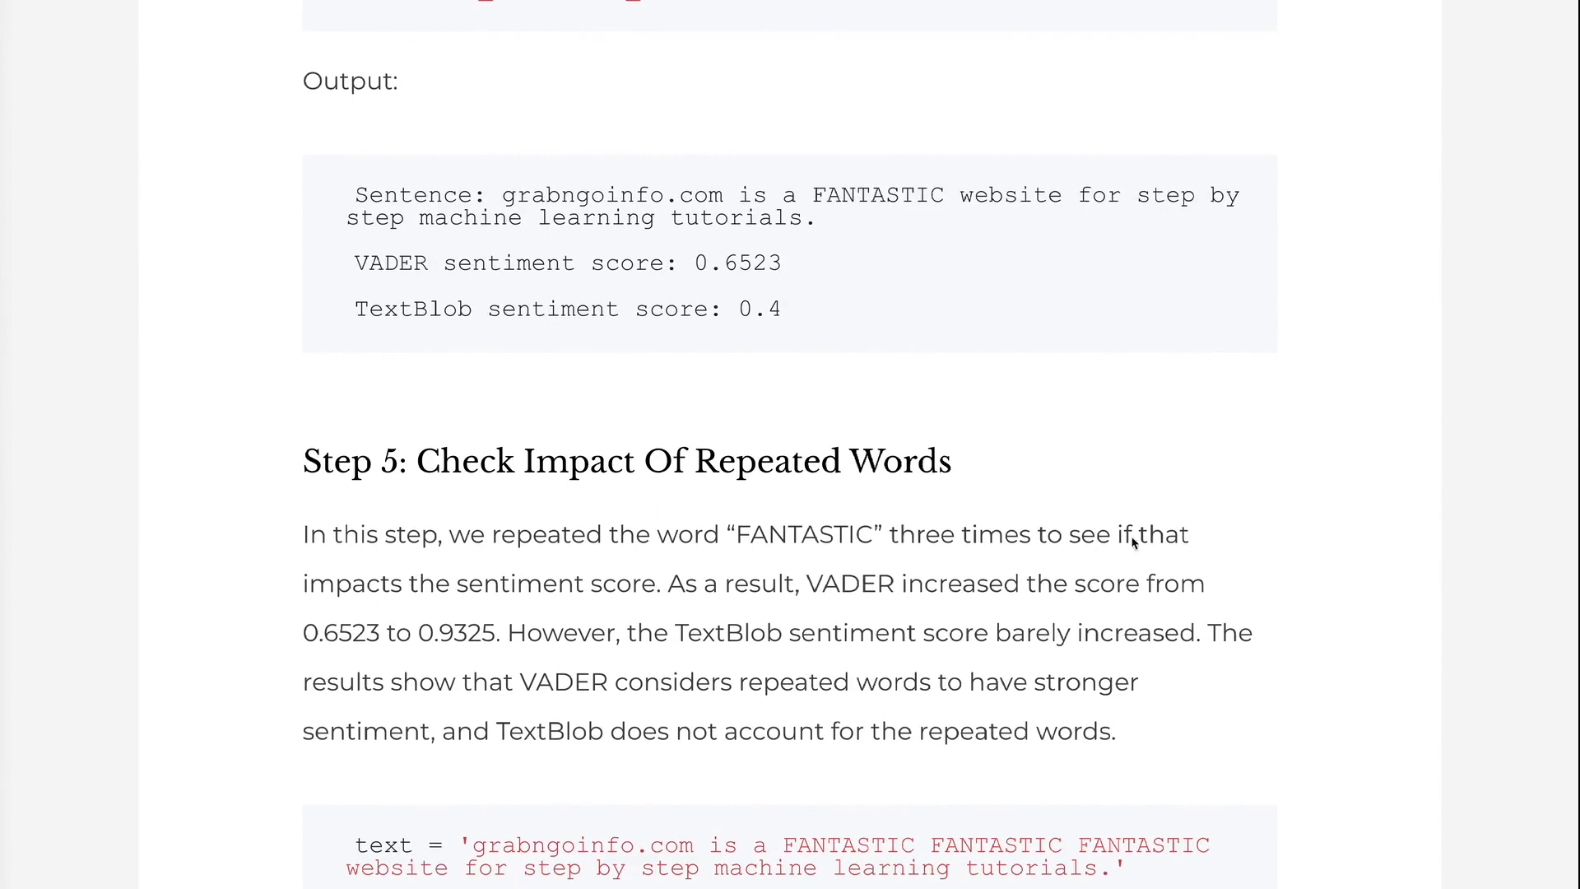
pyautogui.scroll(-3)
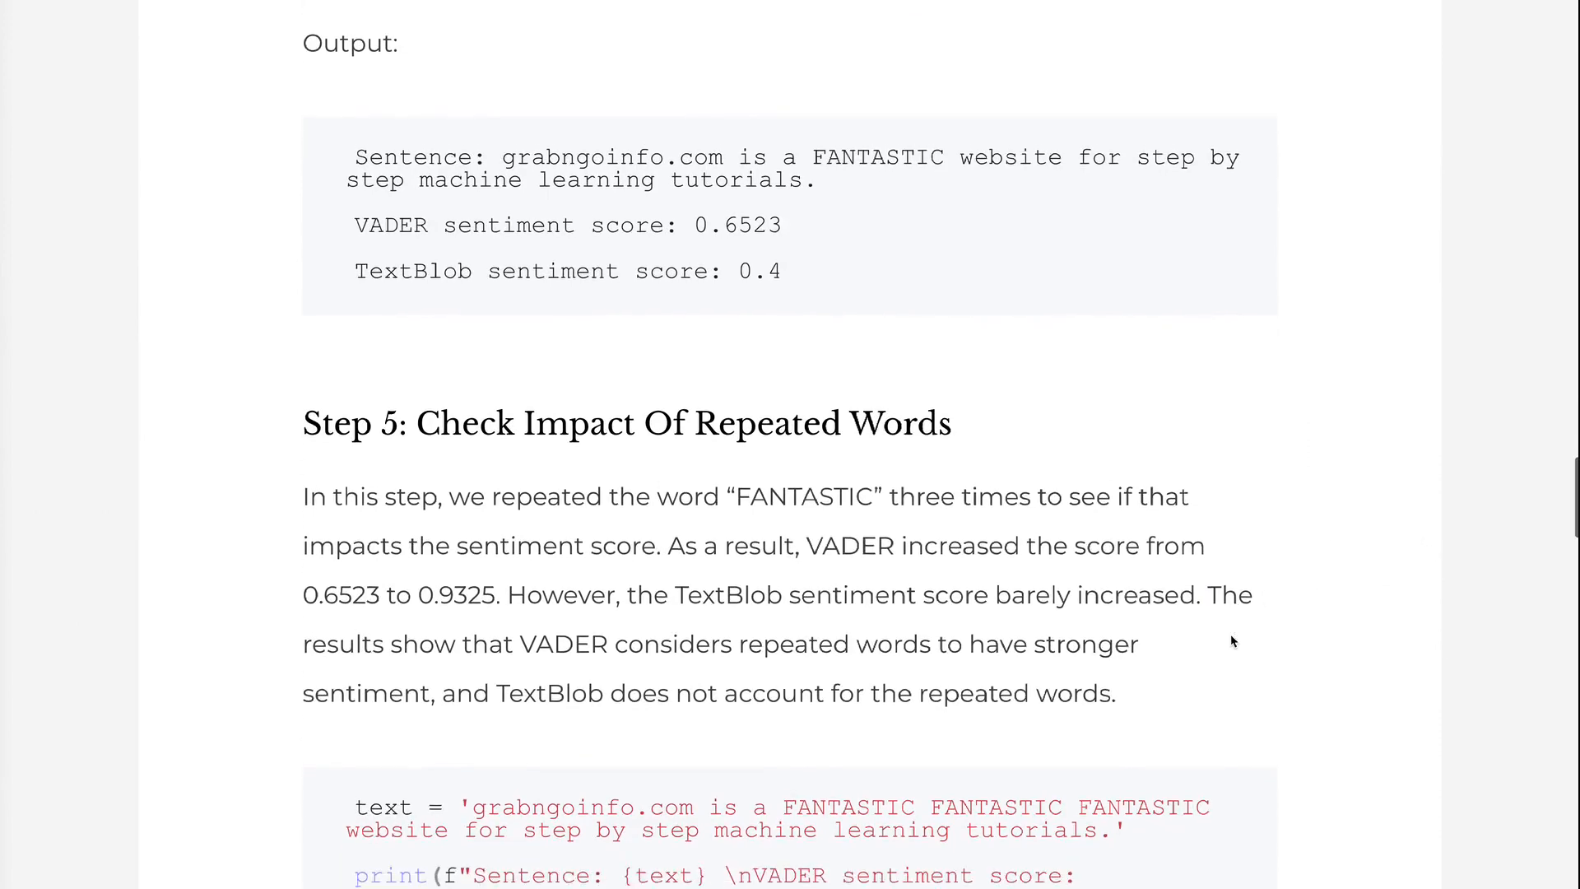
pyautogui.scroll(-3)
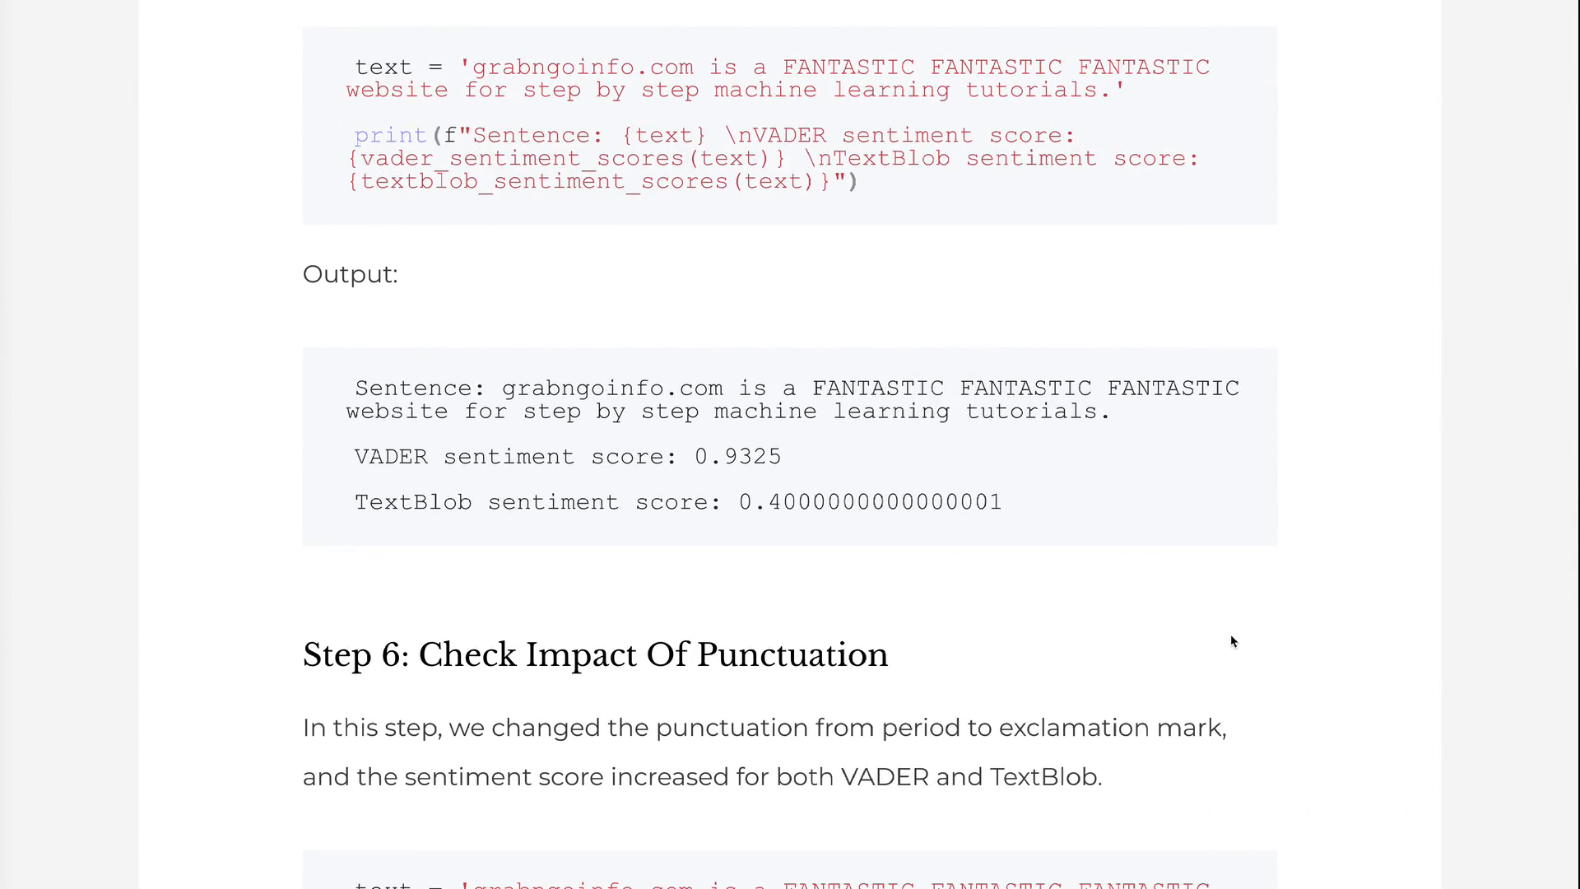
pyautogui.scroll(-3)
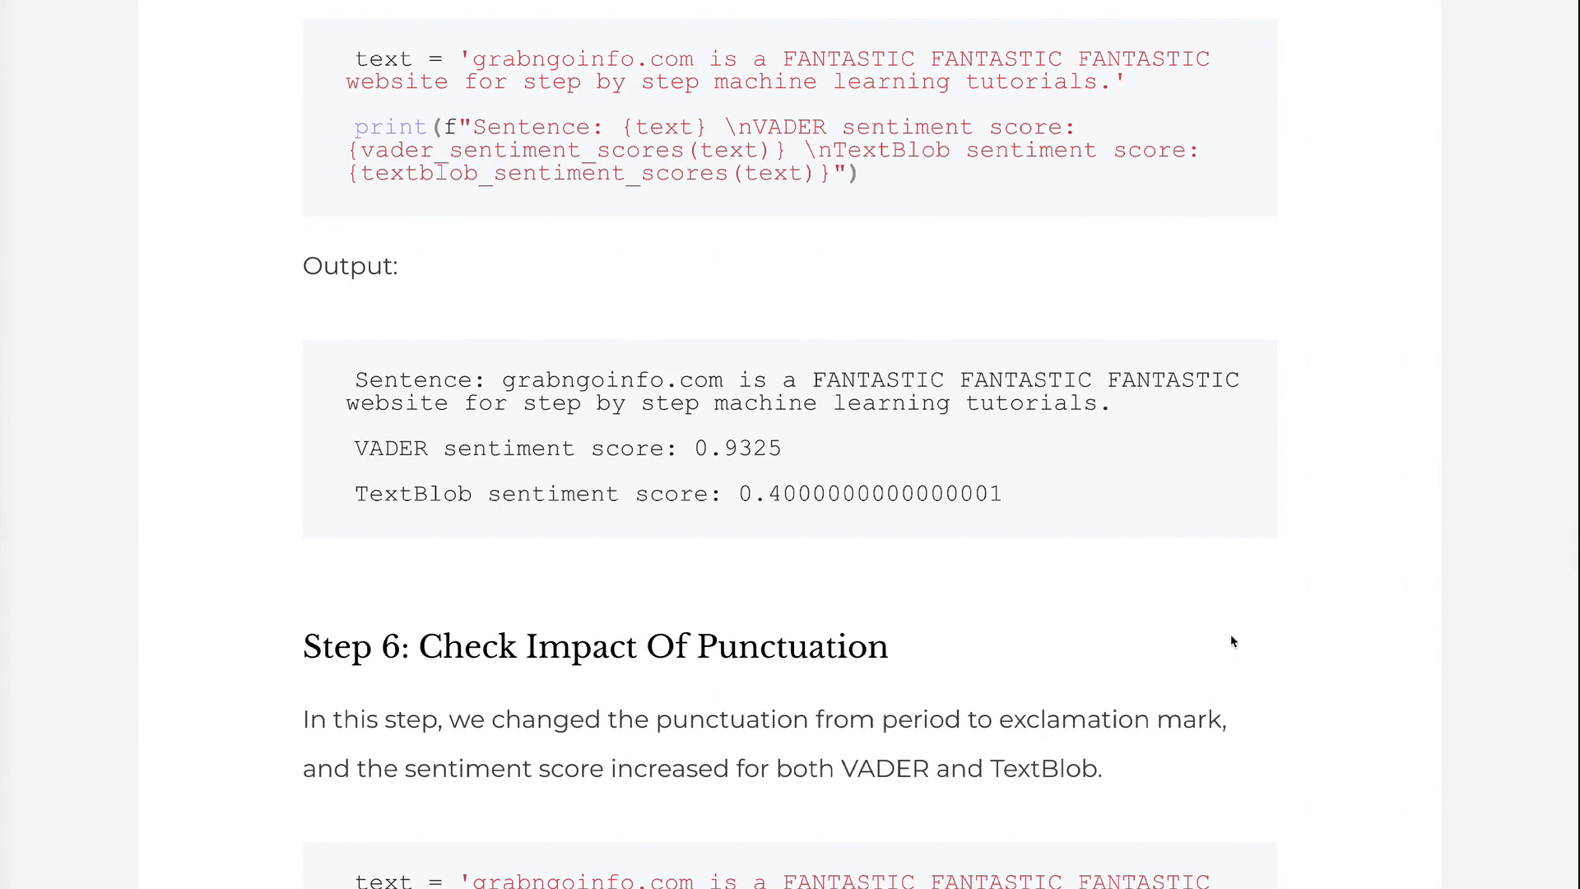
pyautogui.scroll(-3)
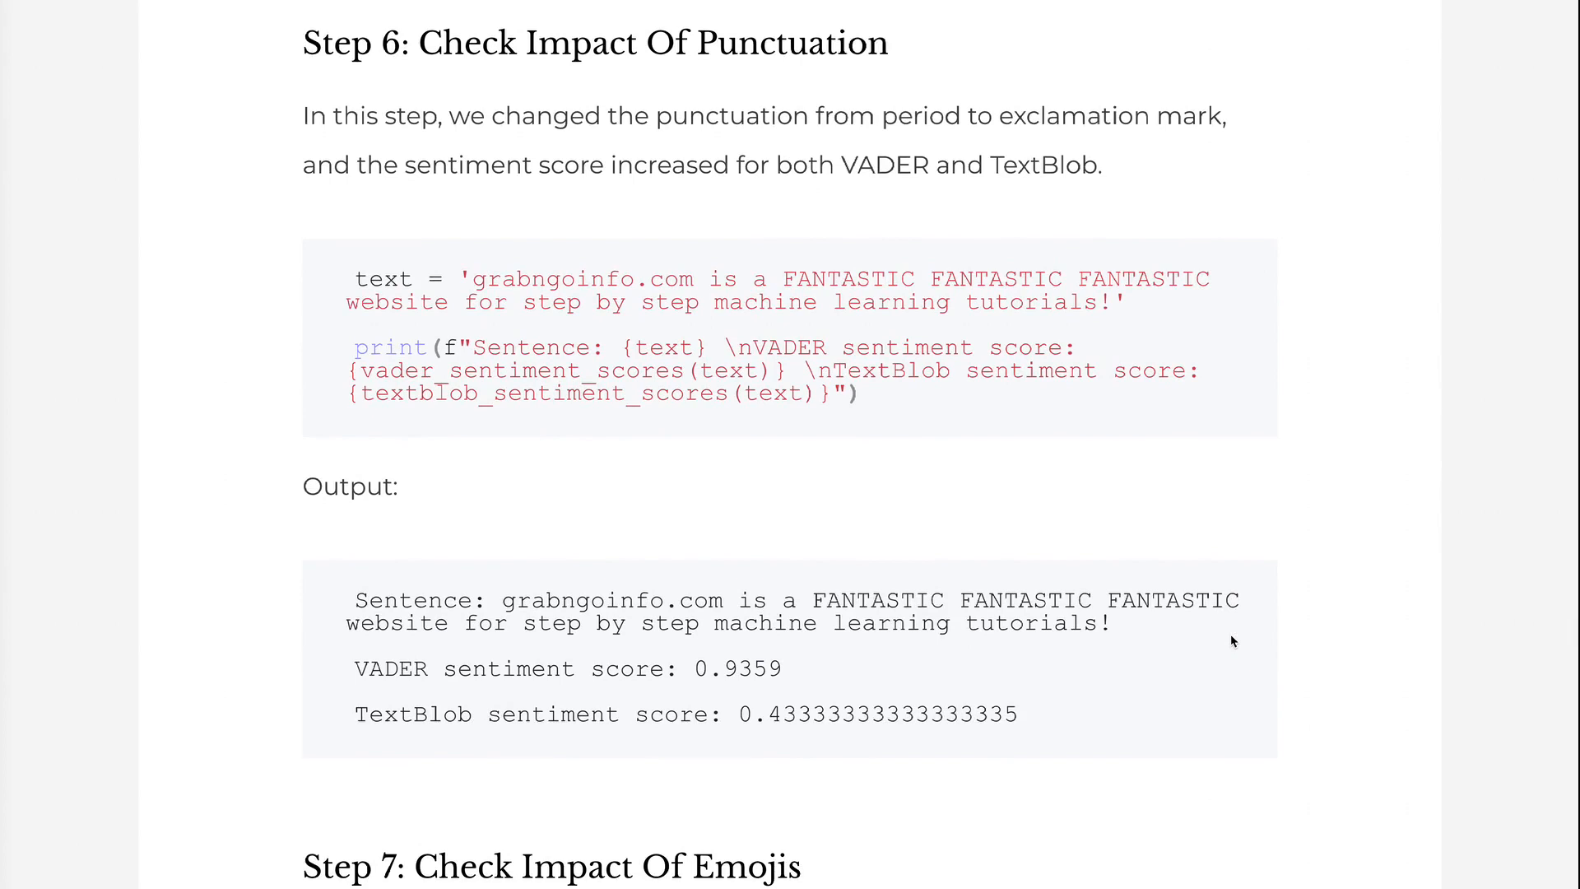
pyautogui.scroll(-3)
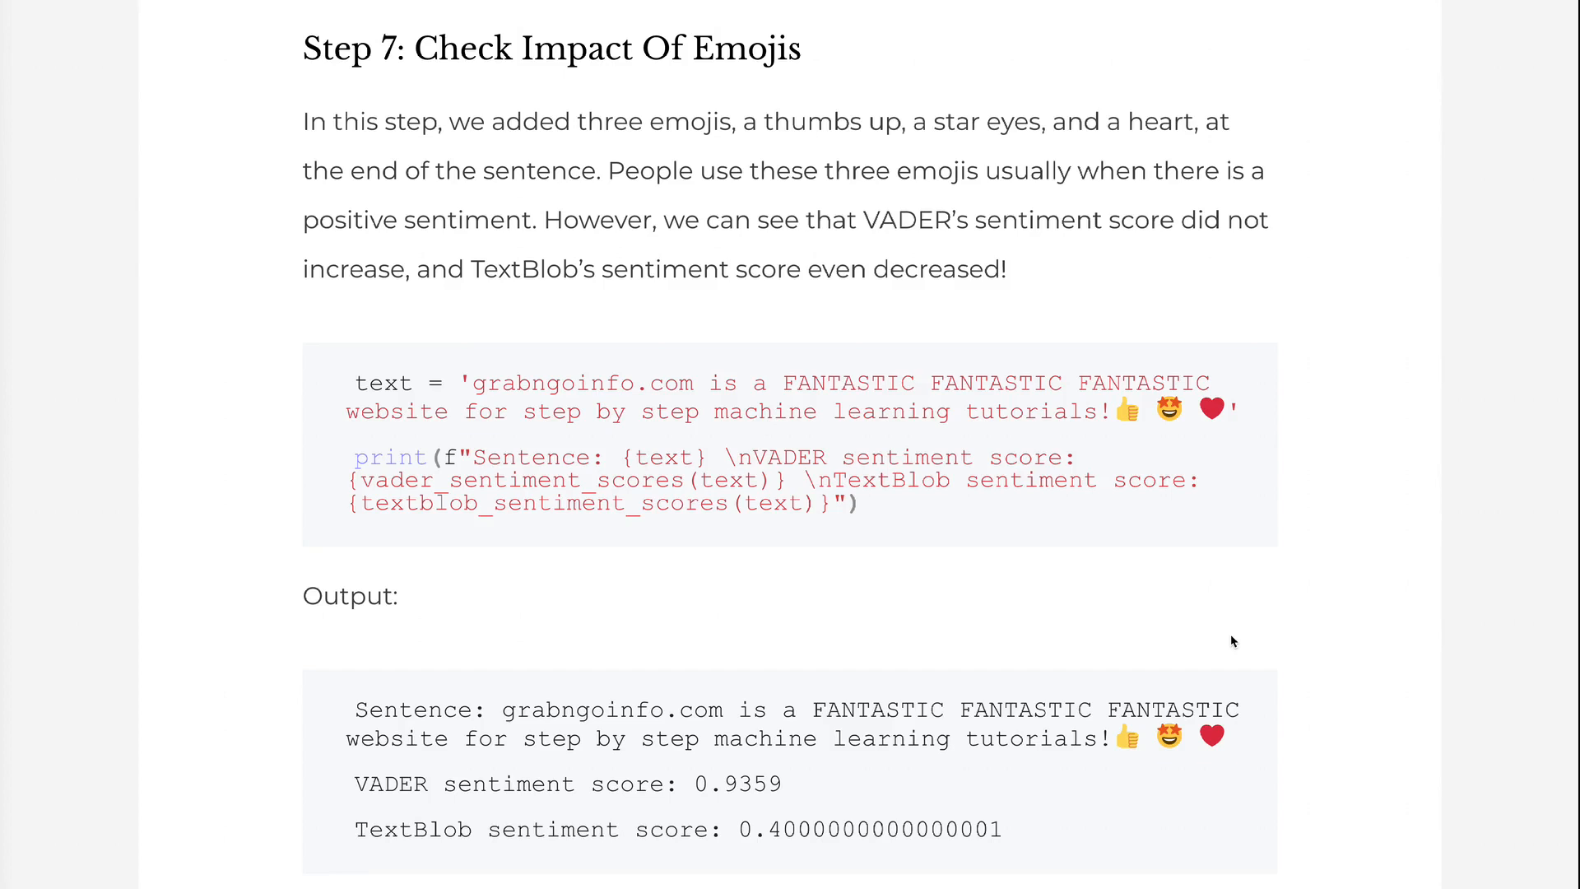
pyautogui.scroll(-3)
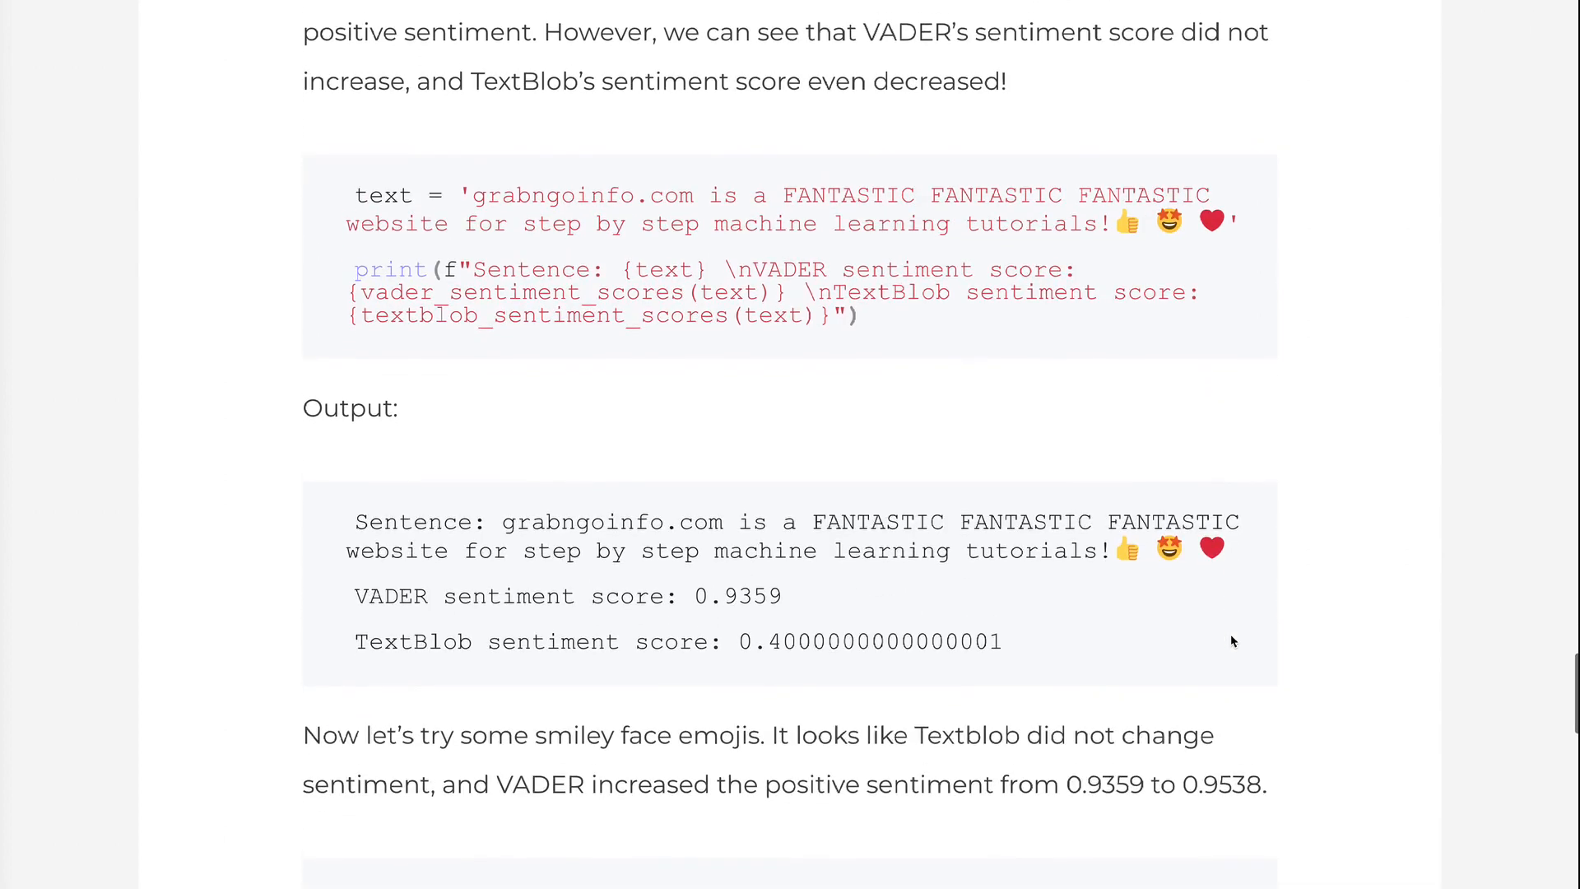
pyautogui.moveTo(928, 662)
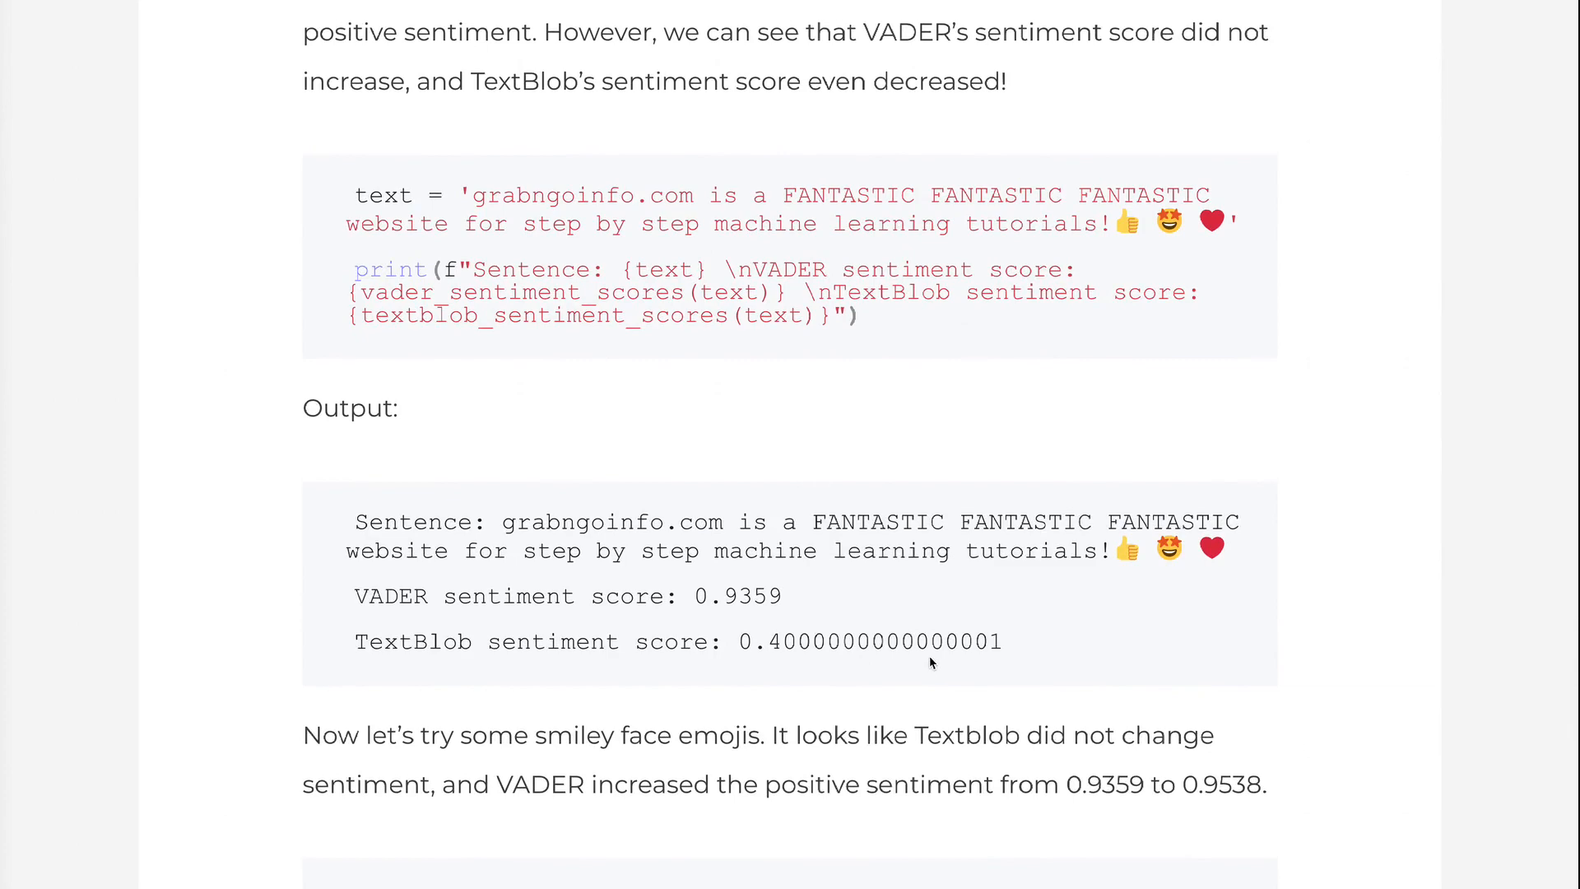
pyautogui.moveTo(1266, 688)
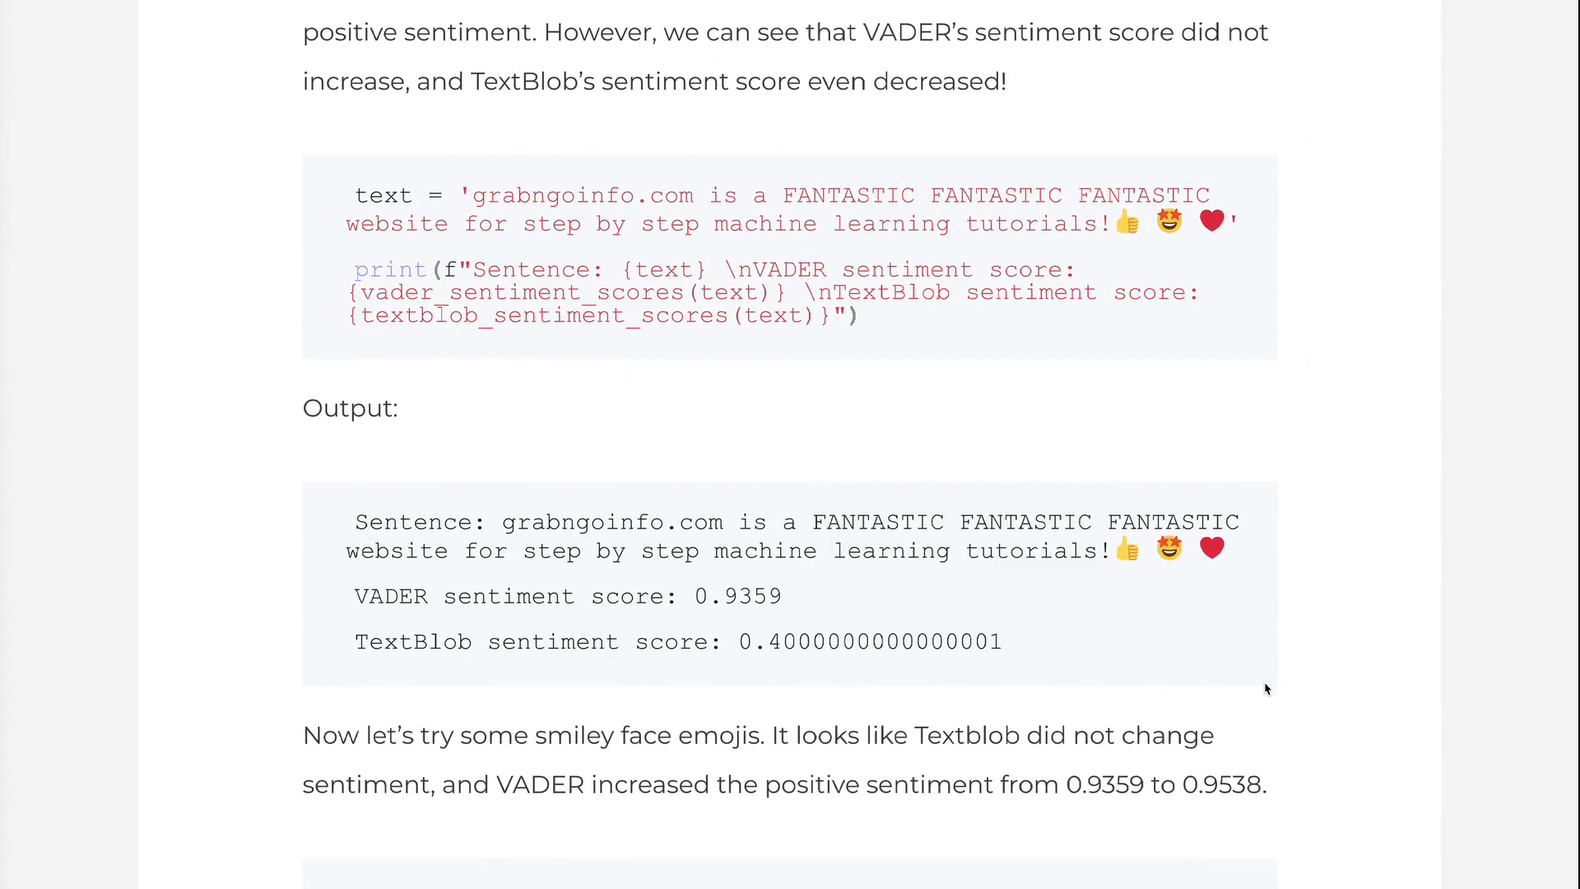
pyautogui.scroll(-3)
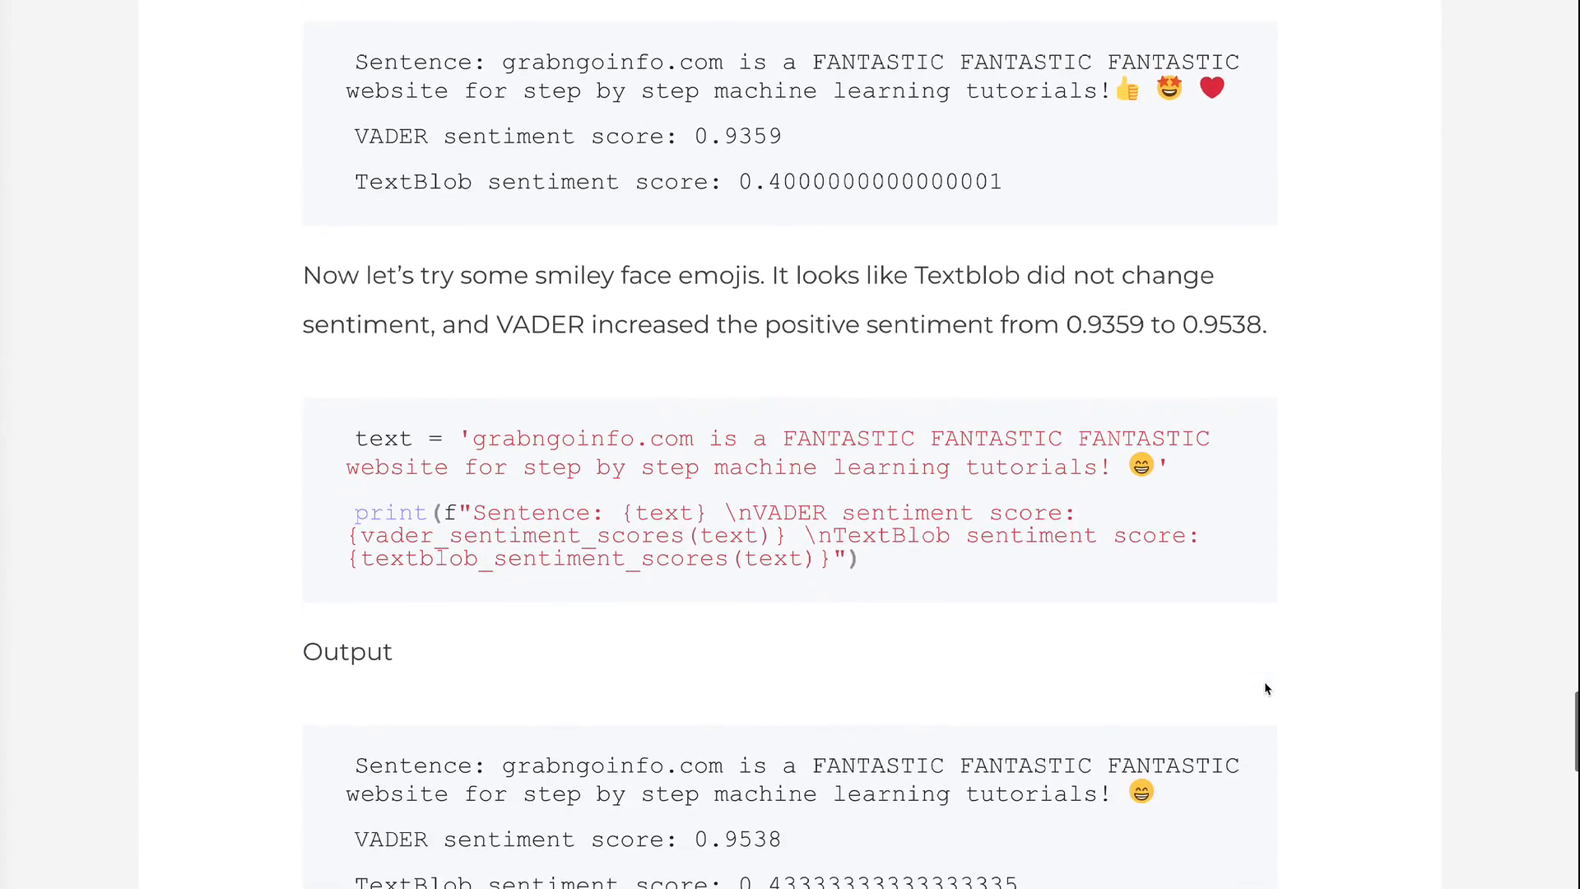
pyautogui.scroll(-3)
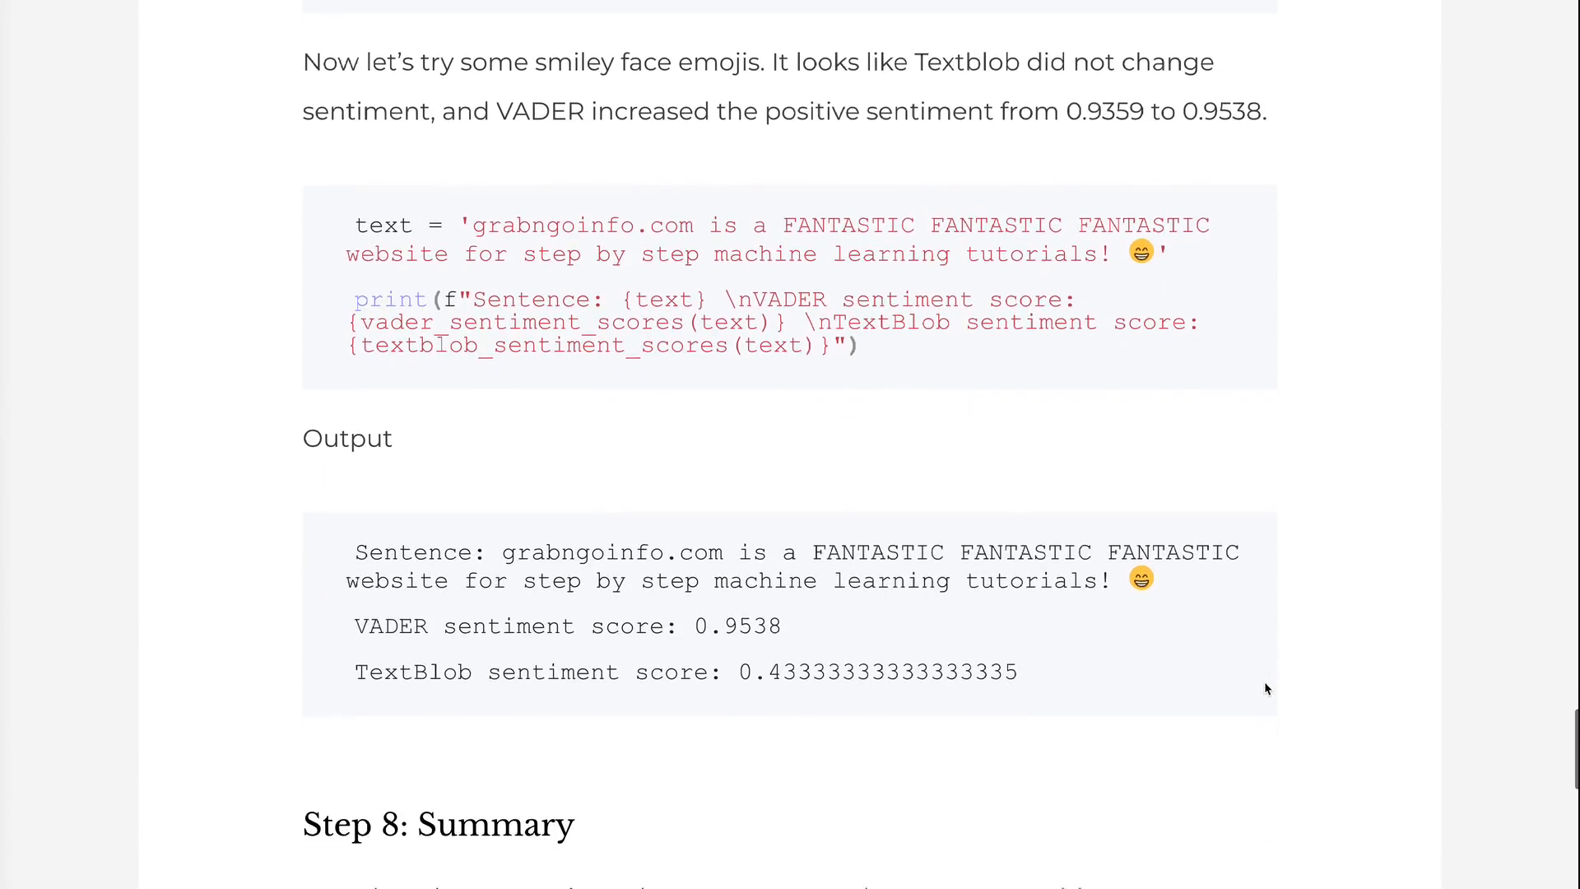
pyautogui.scroll(-3)
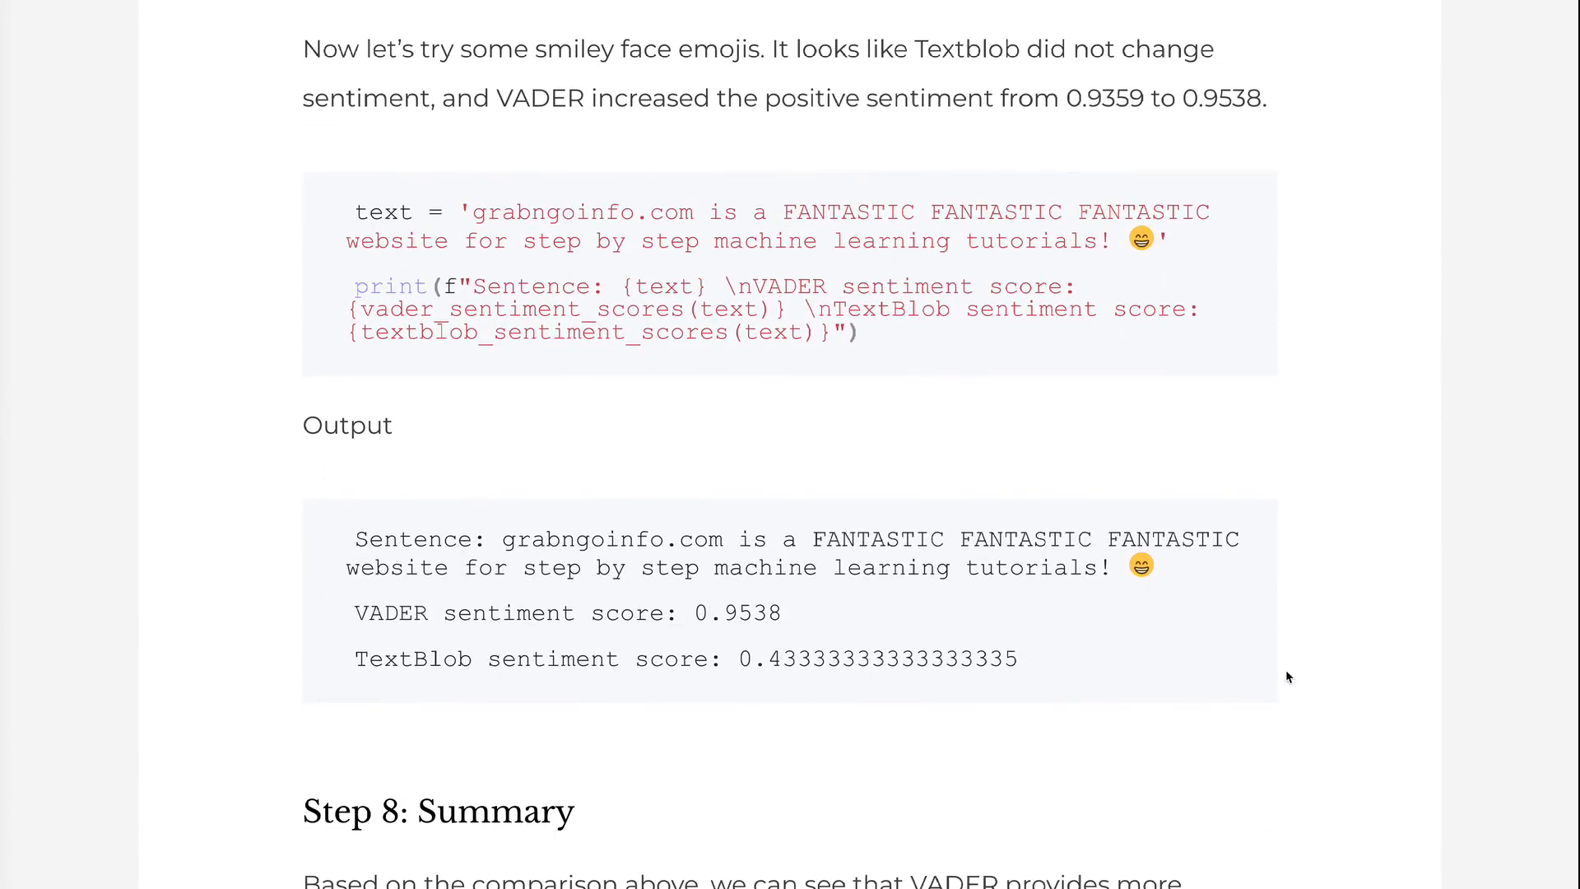
pyautogui.moveTo(1300, 670)
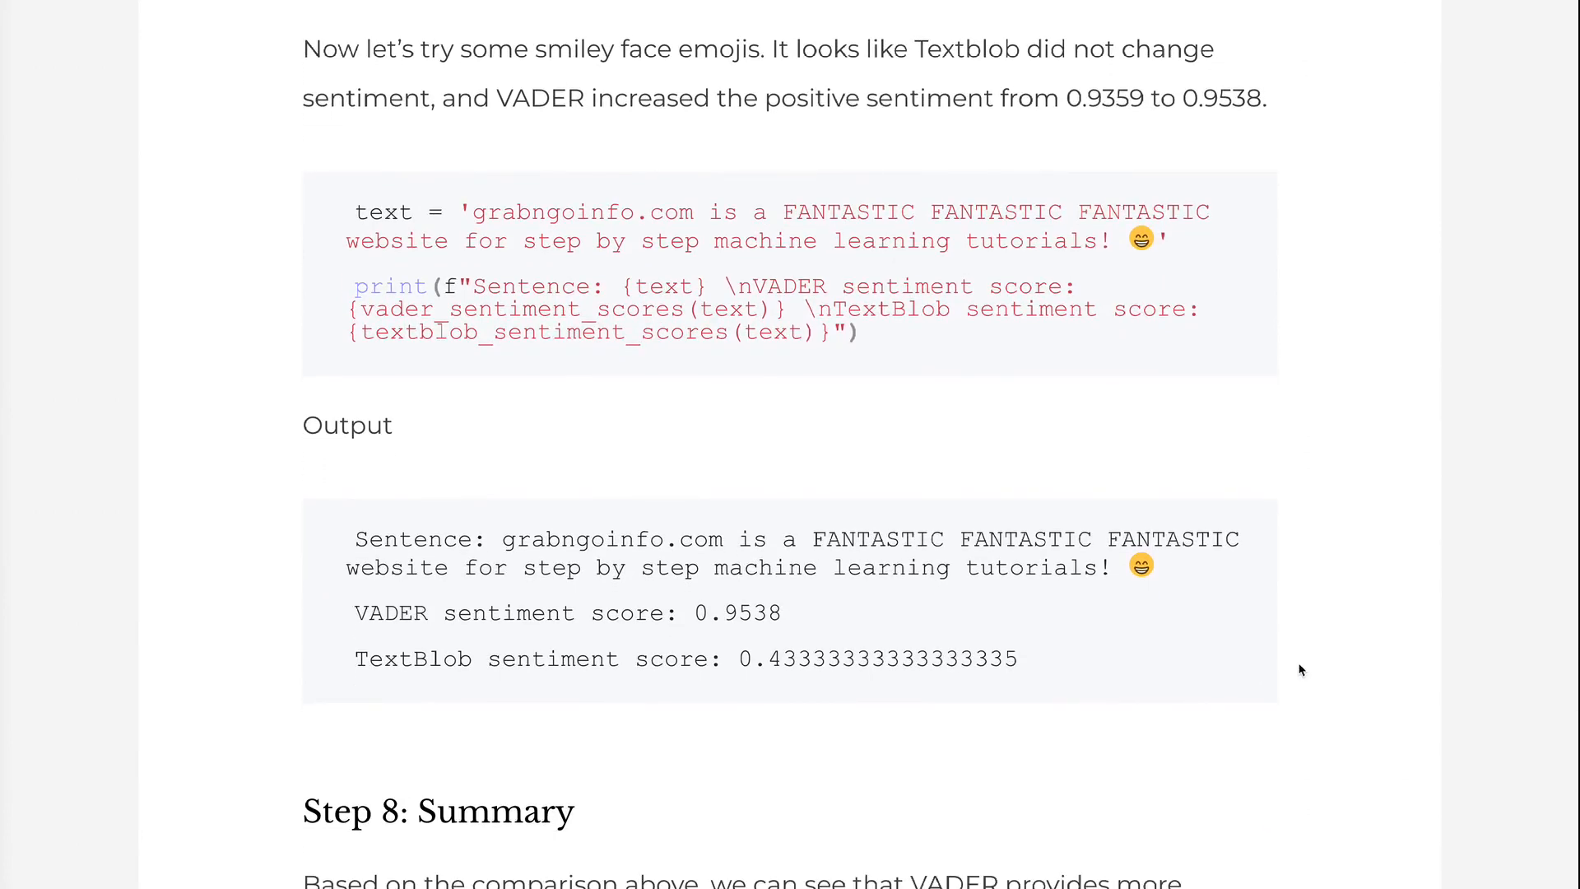
pyautogui.moveTo(772, 646)
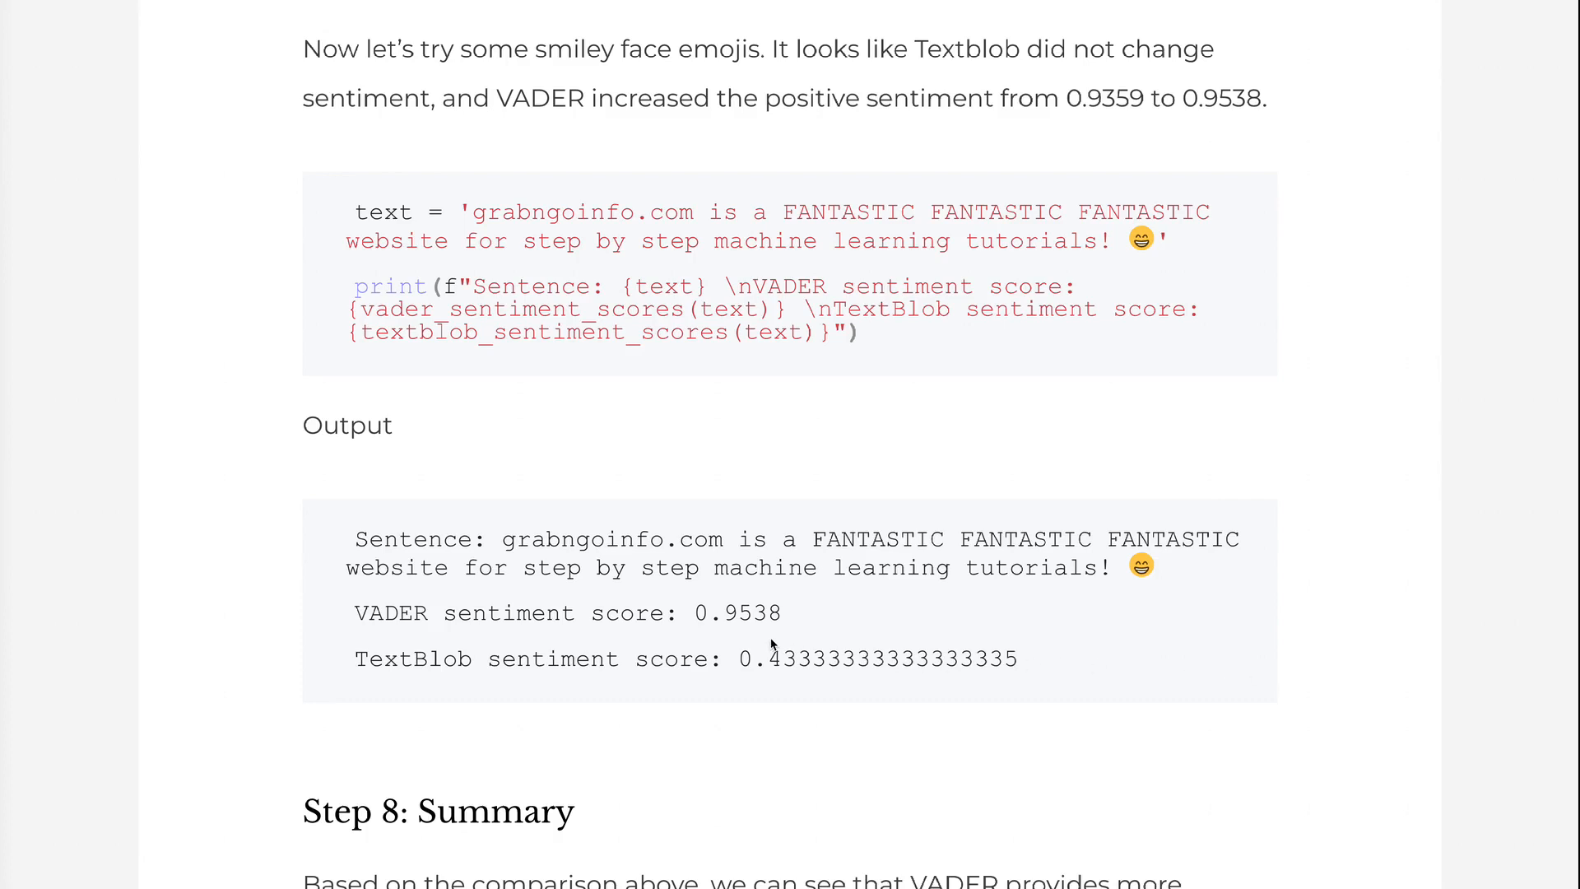
pyautogui.moveTo(1215, 700)
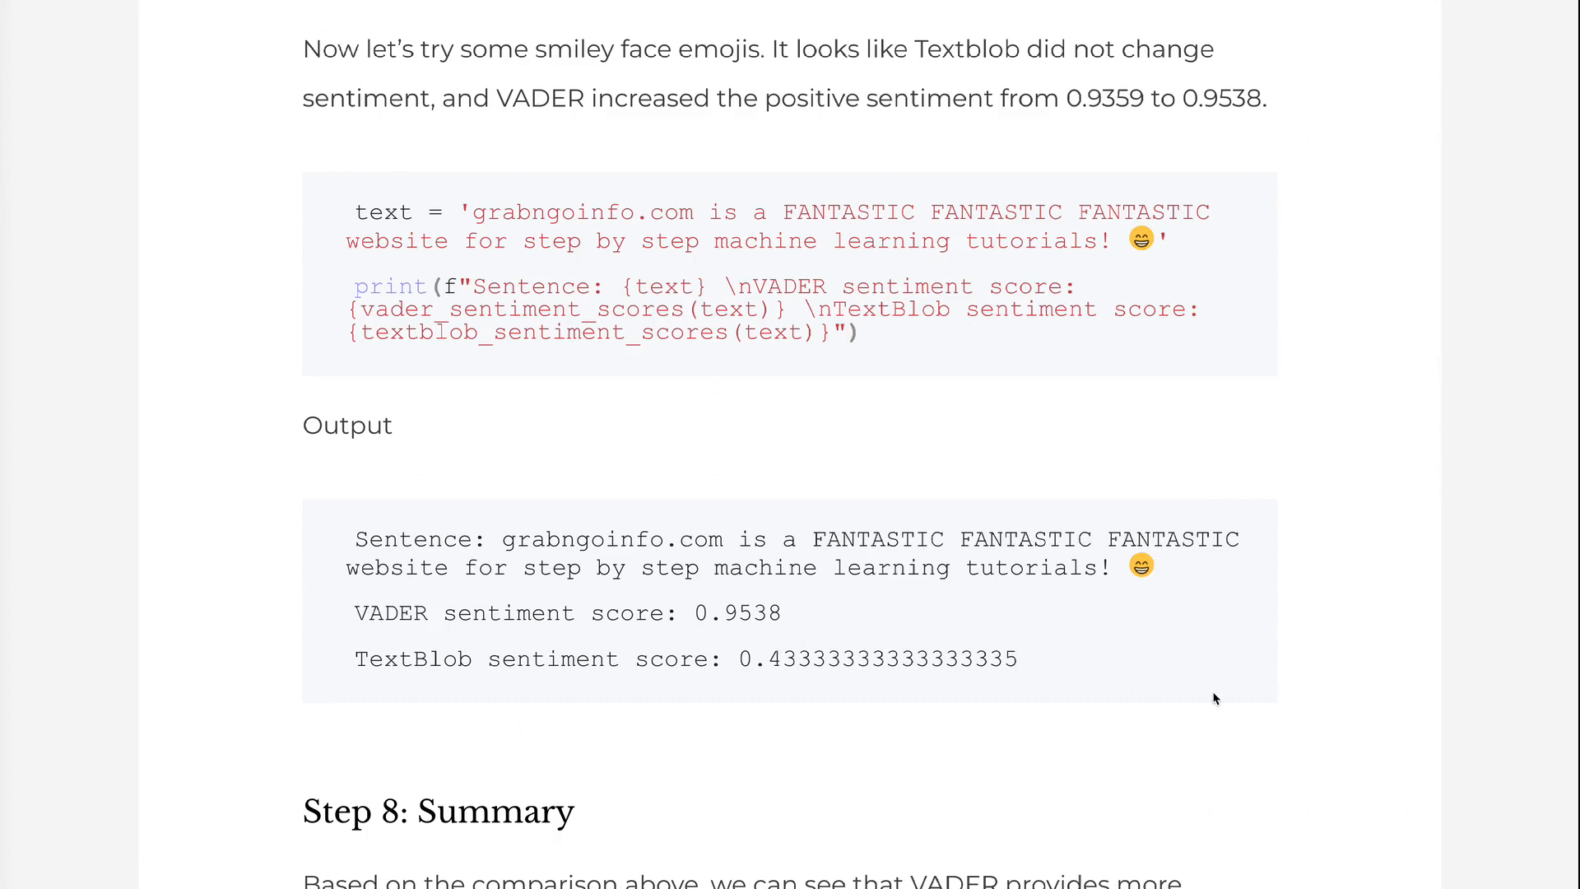
pyautogui.scroll(-3)
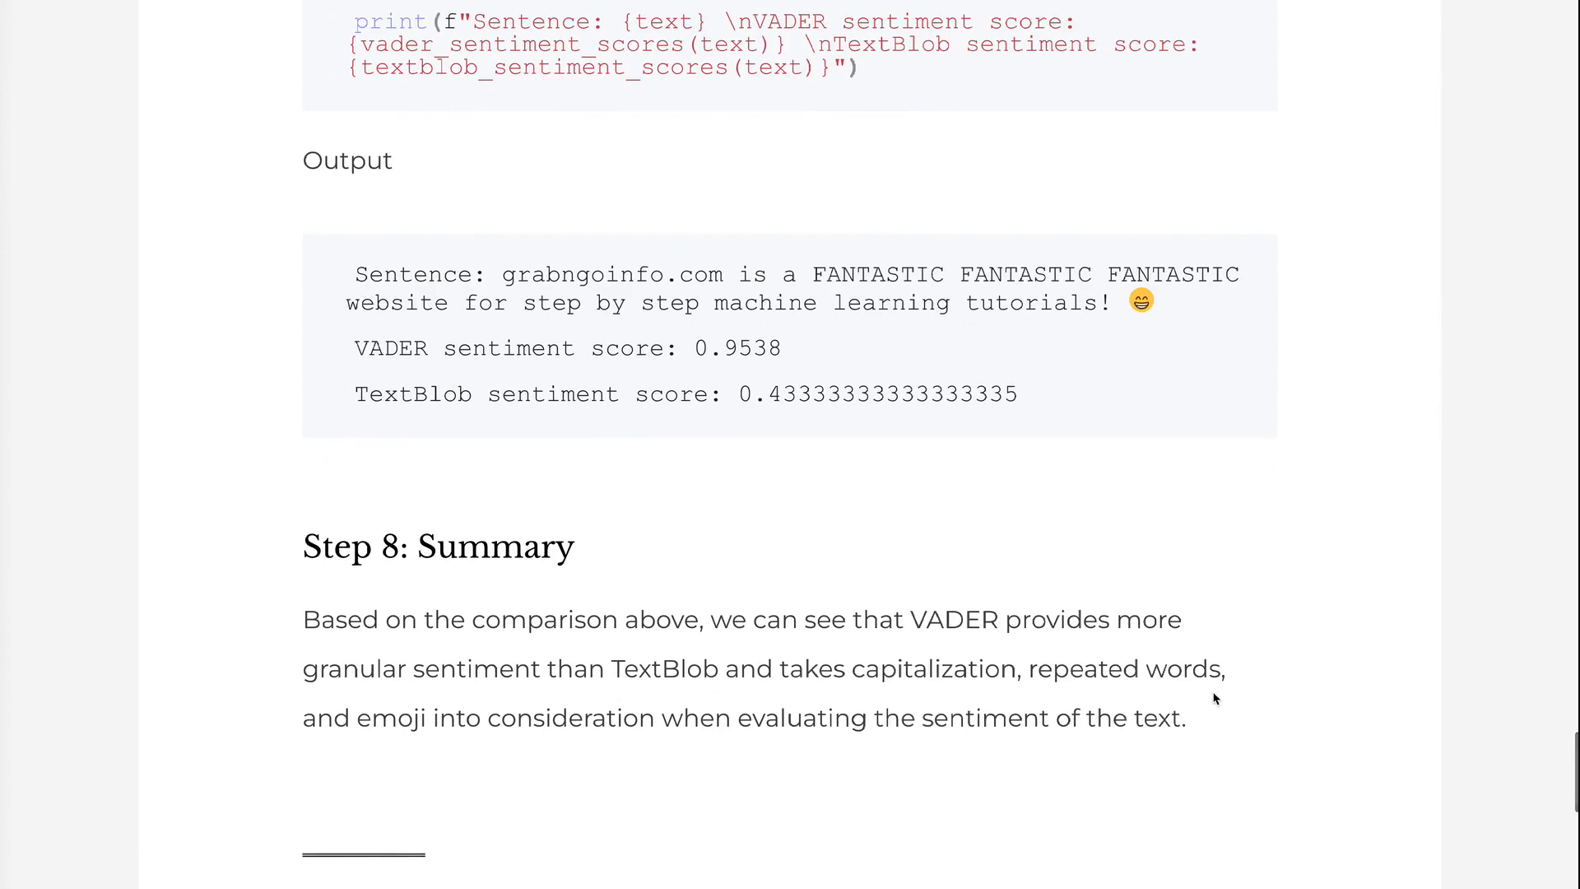
pyautogui.scroll(-3)
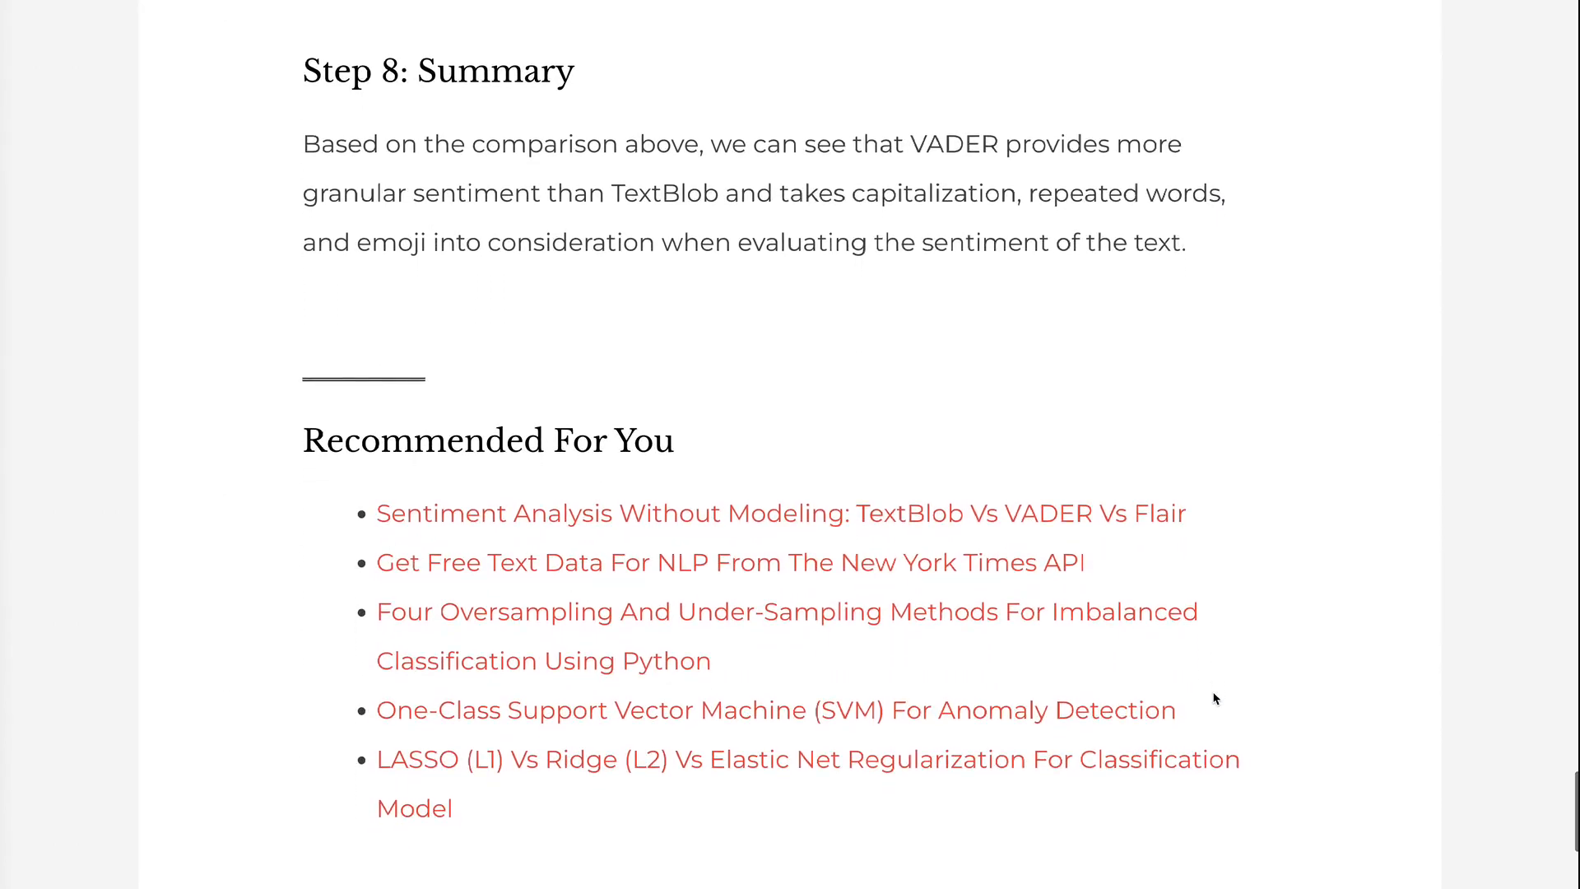
pyautogui.moveTo(1223, 356)
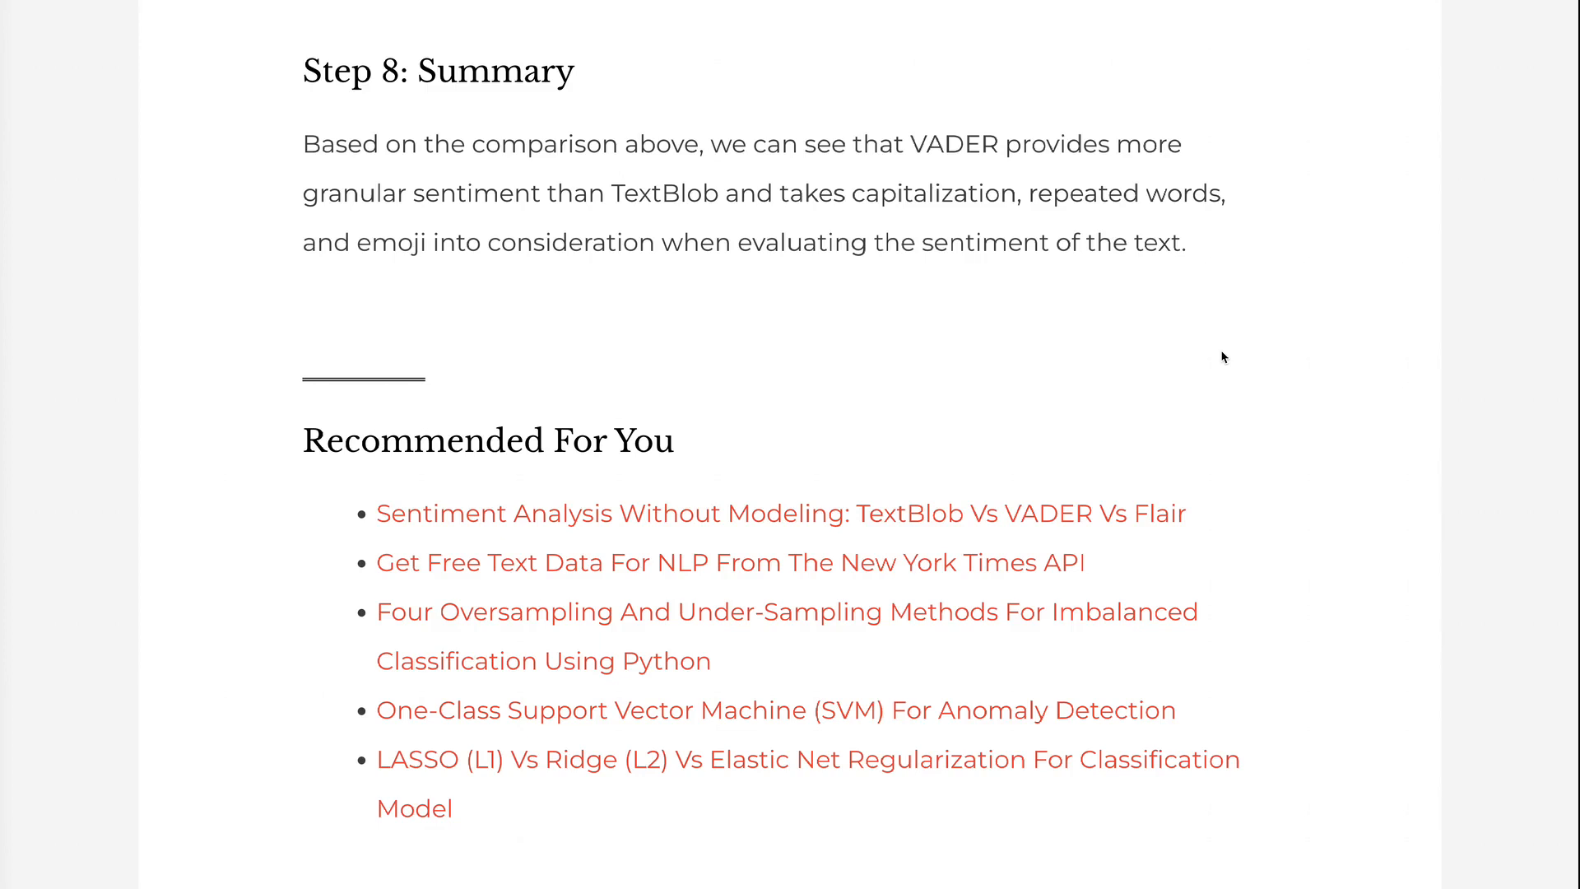
pyautogui.scroll(3)
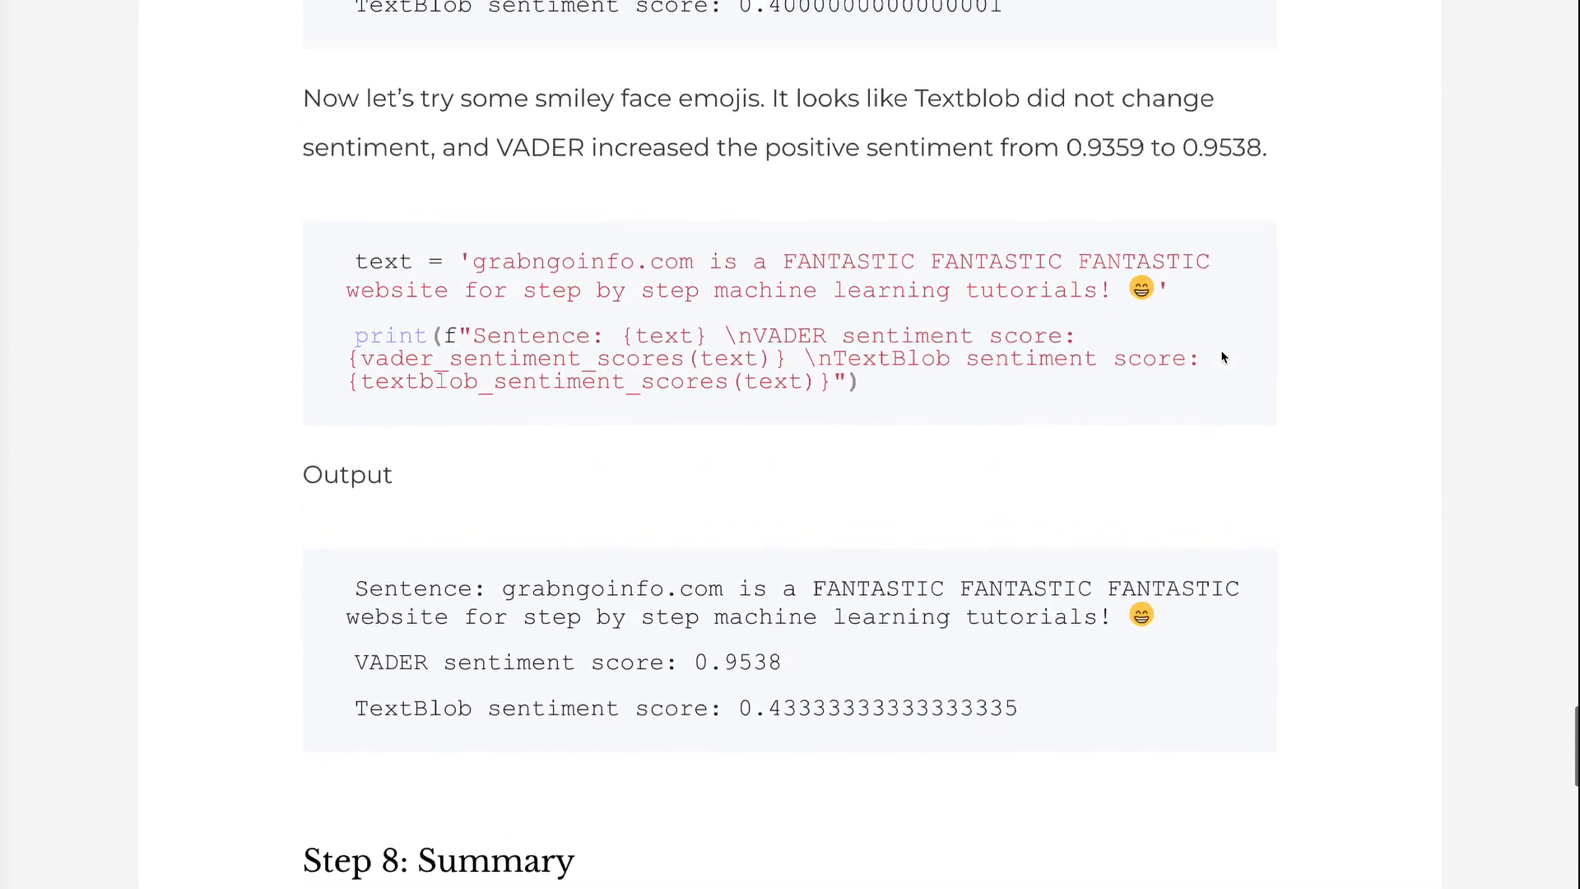
pyautogui.scroll(3)
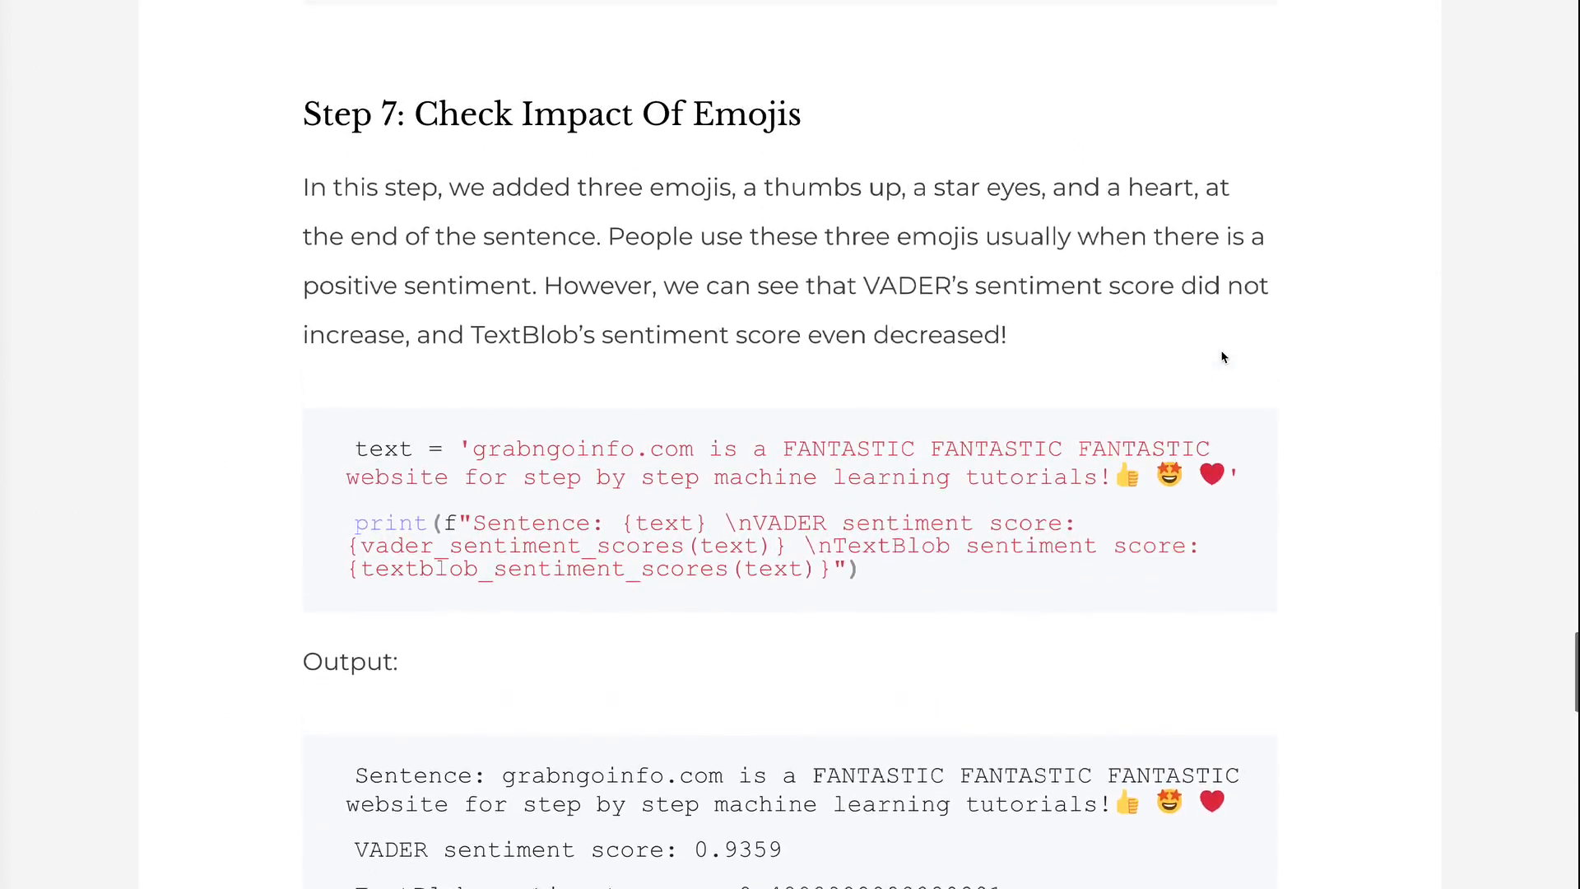
pyautogui.scroll(-3)
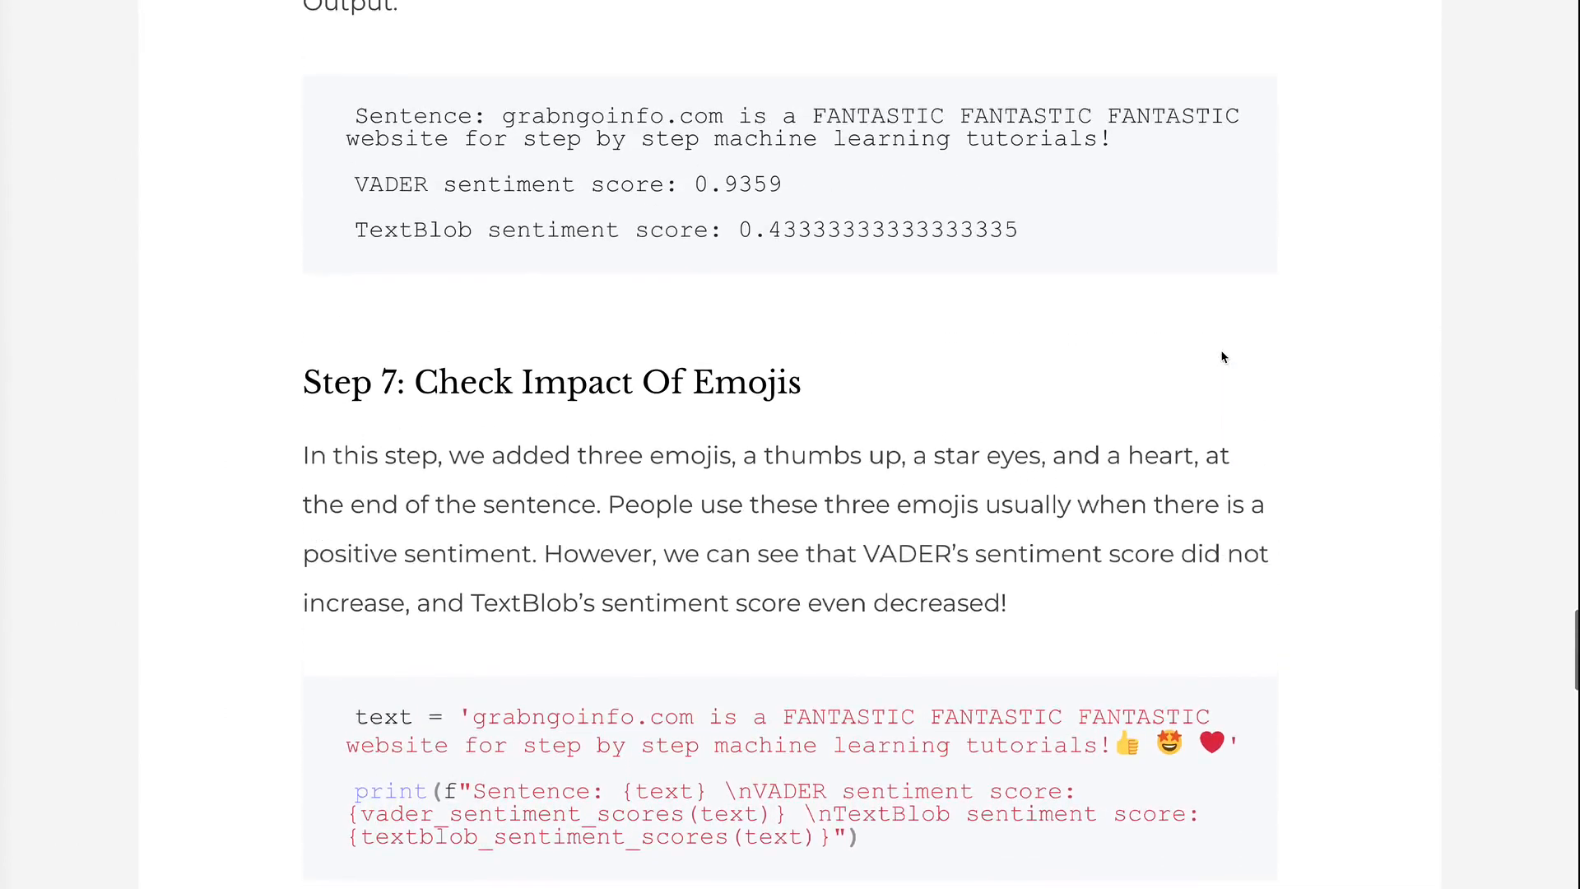
pyautogui.scroll(3)
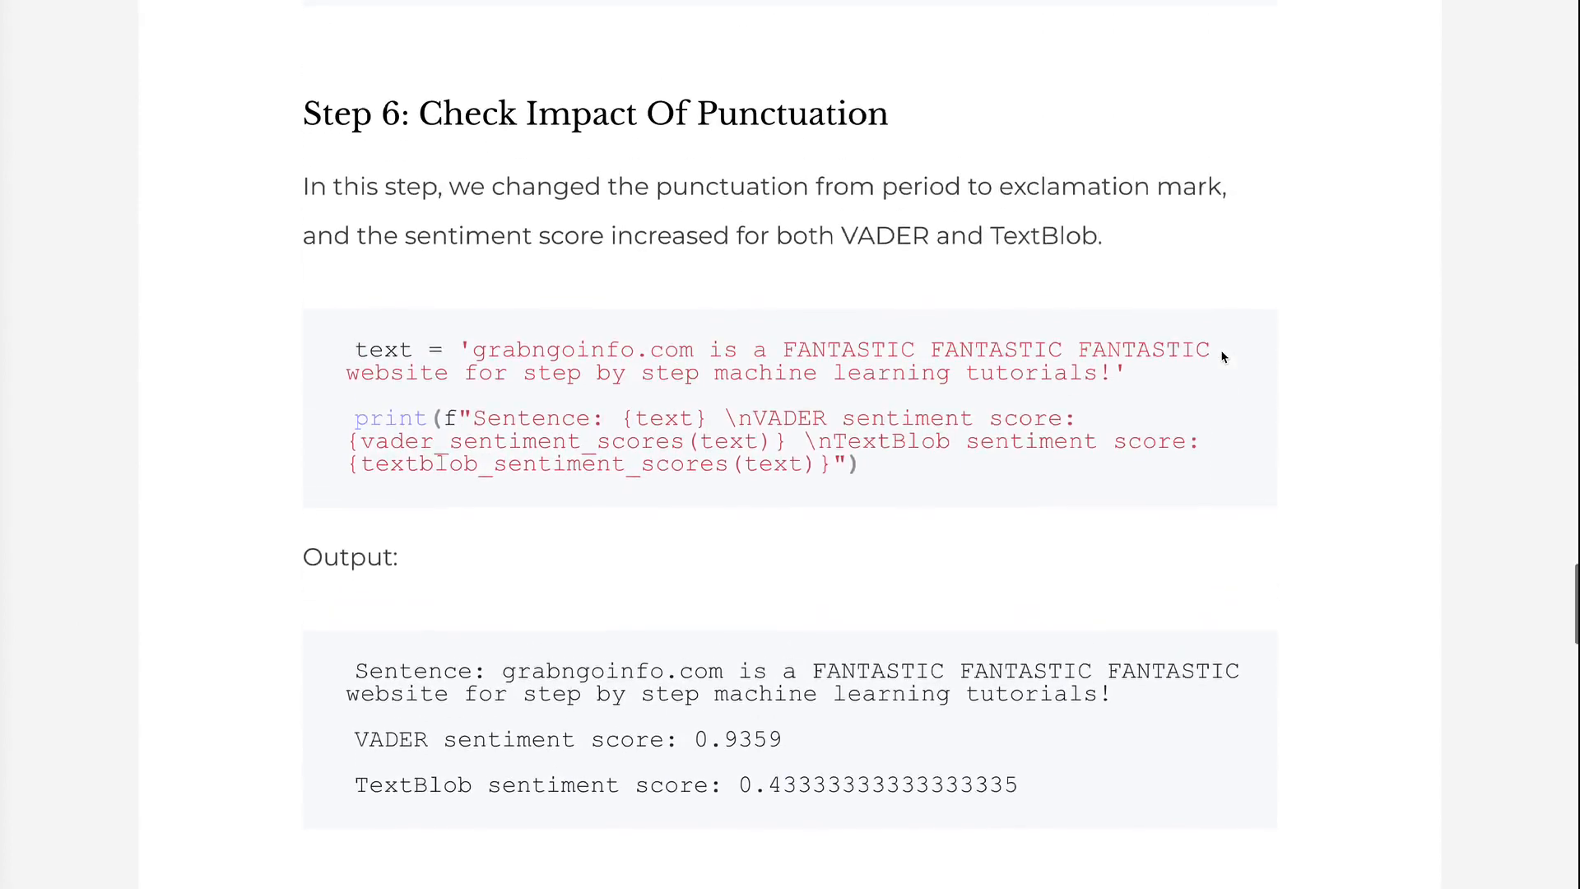